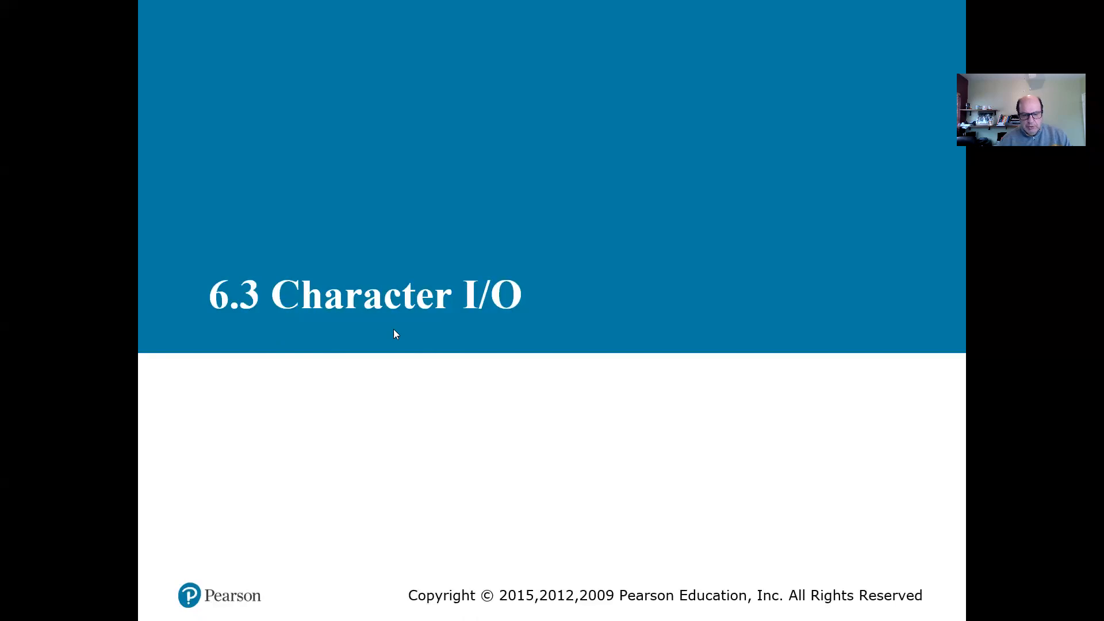
mouse_move(478, 493)
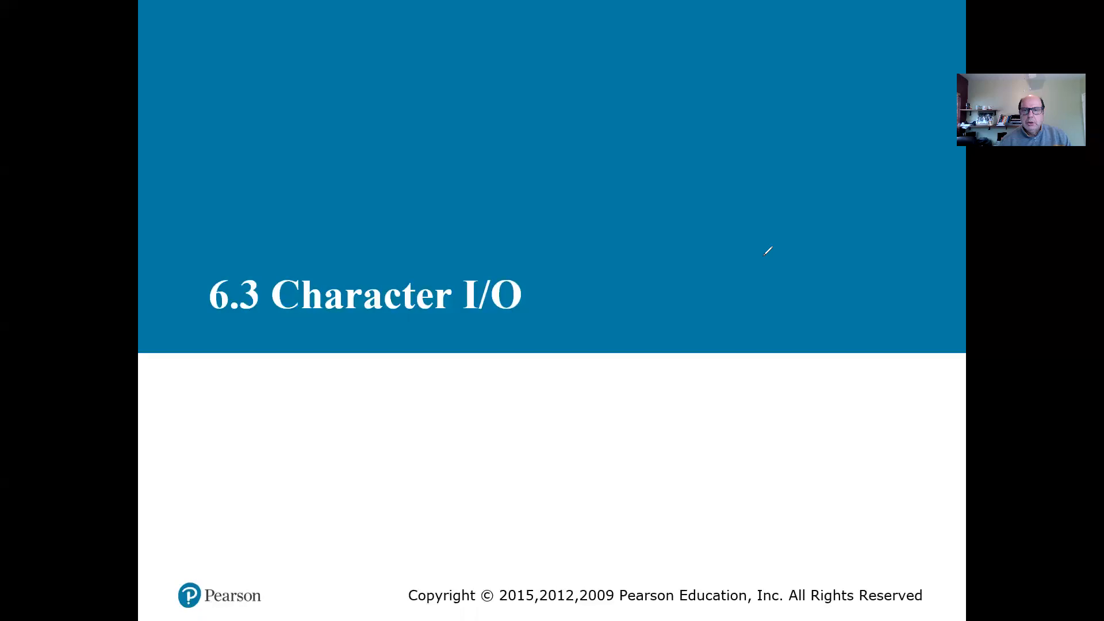
mouse_move(473, 76)
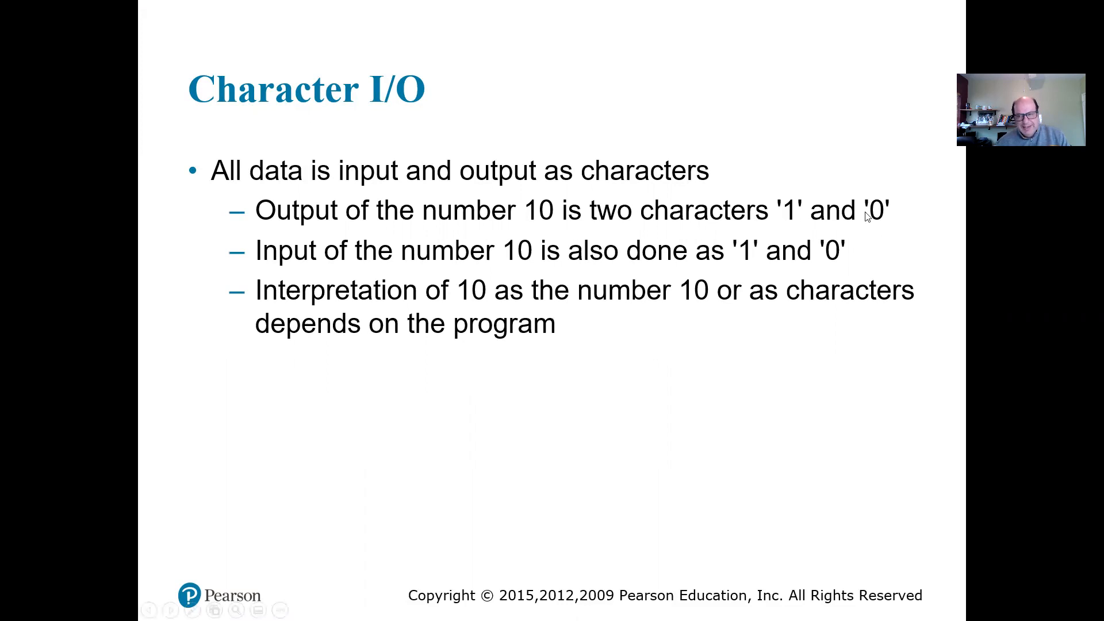
mouse_move(728, 179)
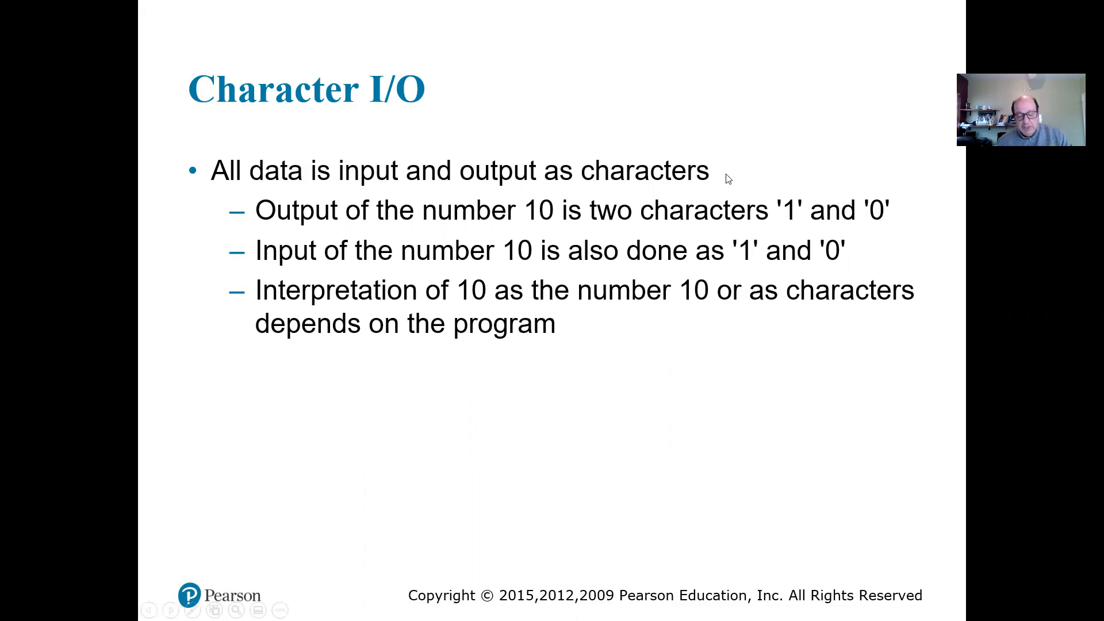
mouse_move(726, 177)
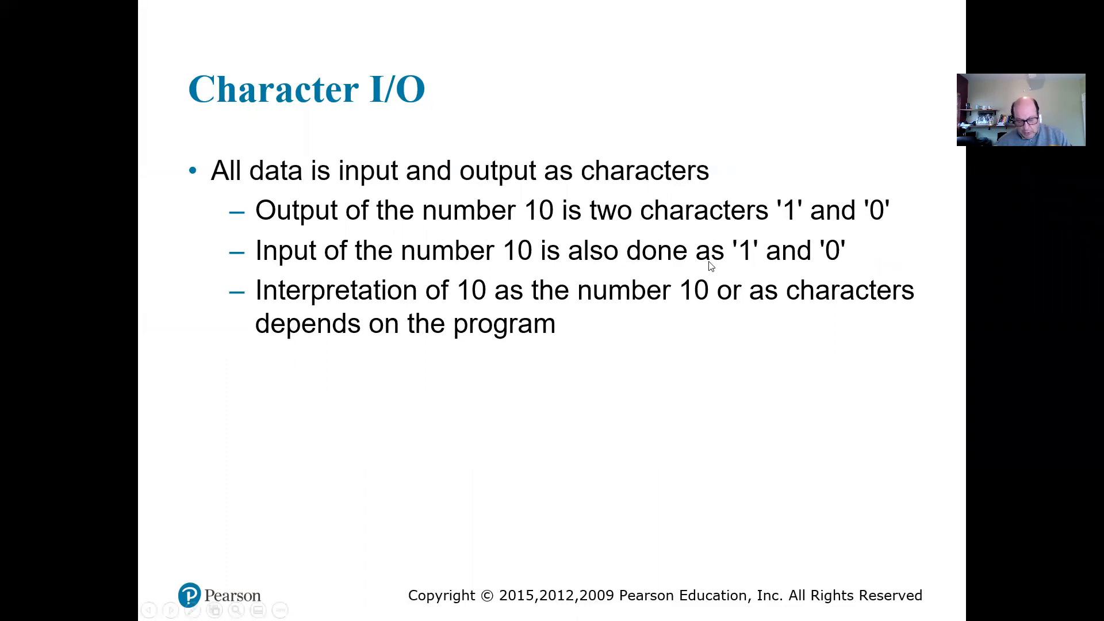
mouse_move(617, 231)
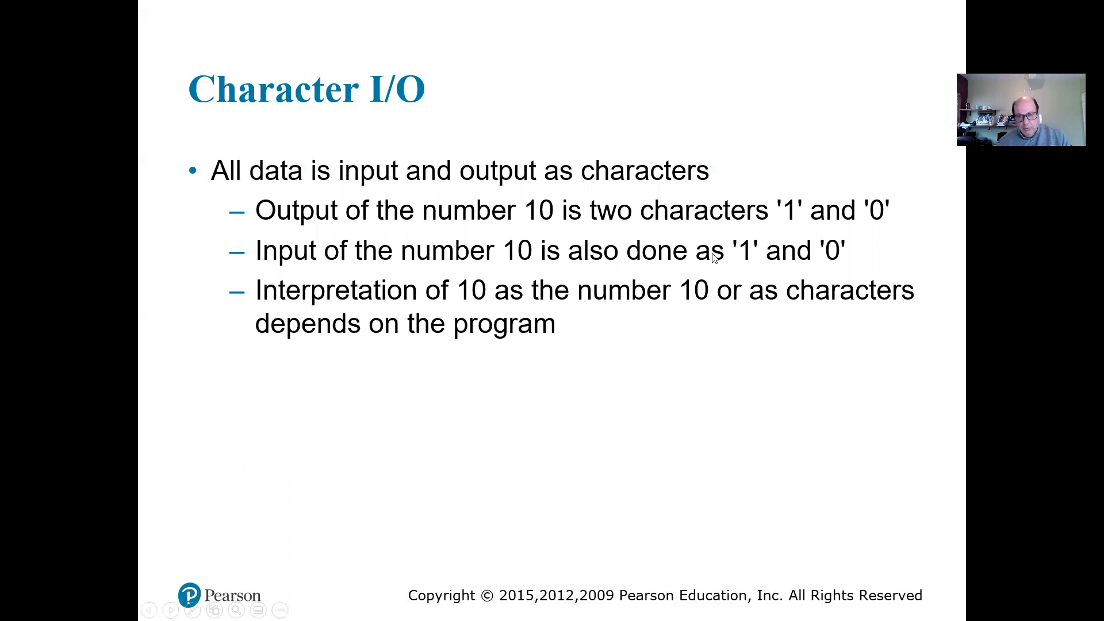
mouse_move(681, 308)
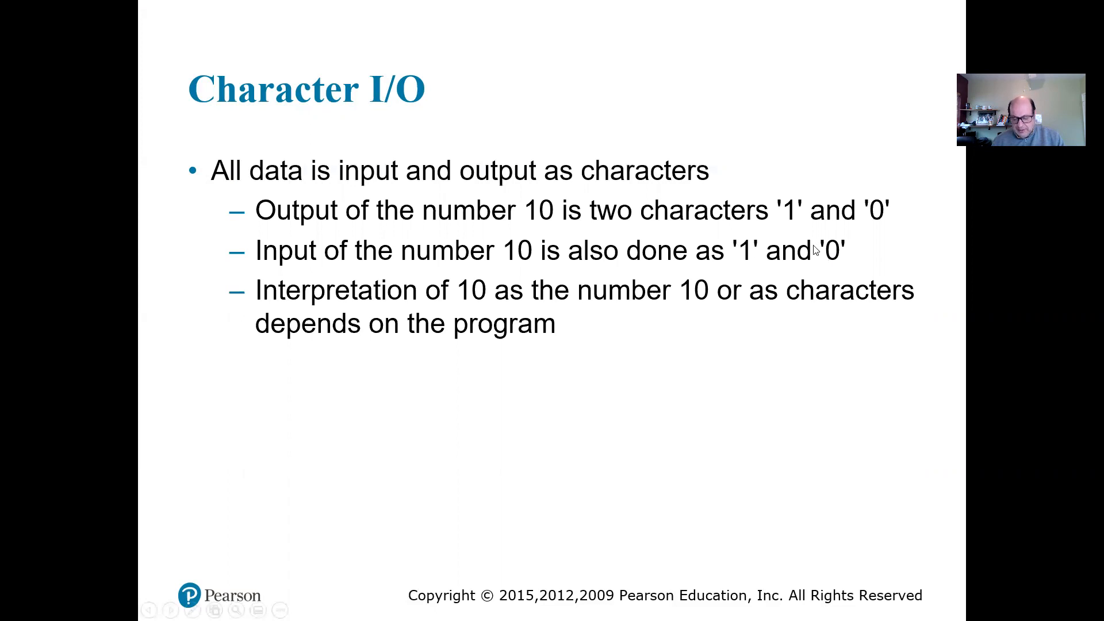
mouse_move(601, 224)
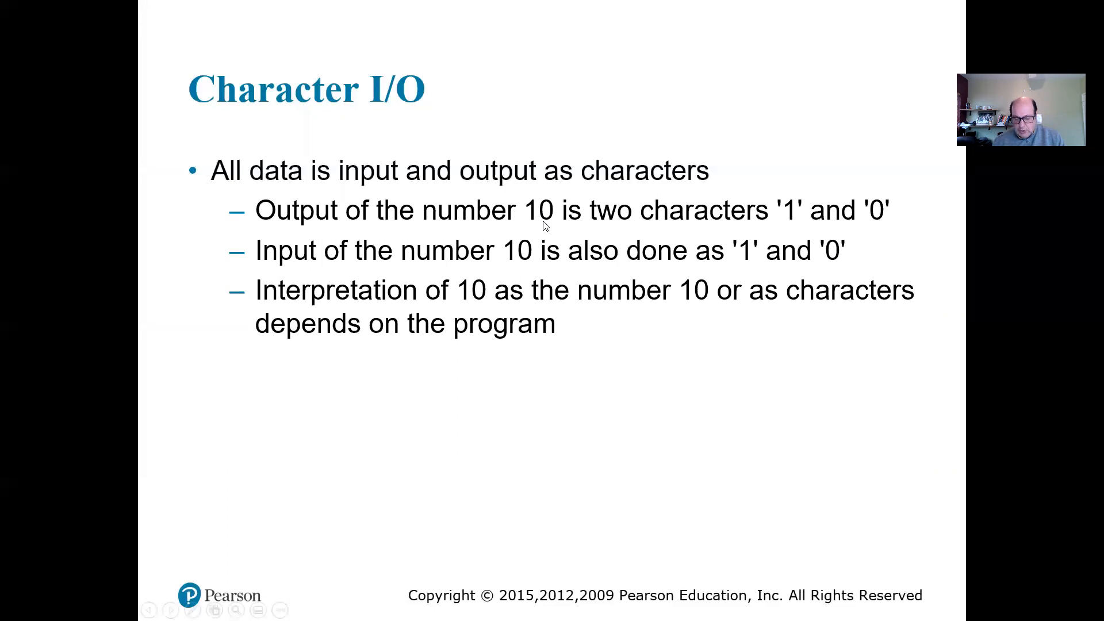
mouse_move(599, 255)
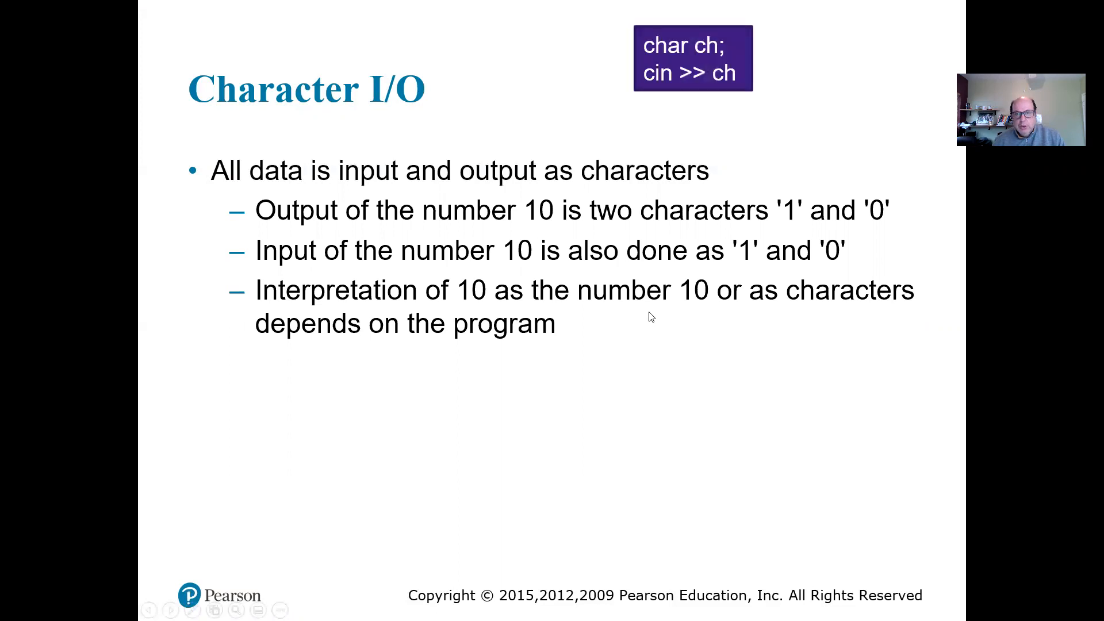
mouse_move(644, 68)
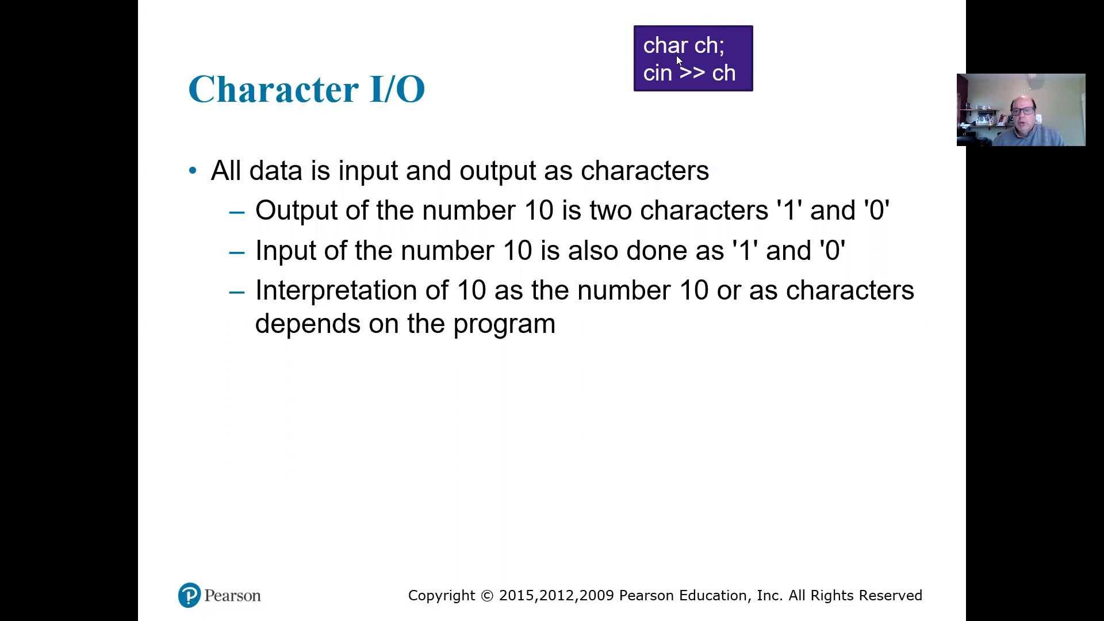
mouse_move(711, 83)
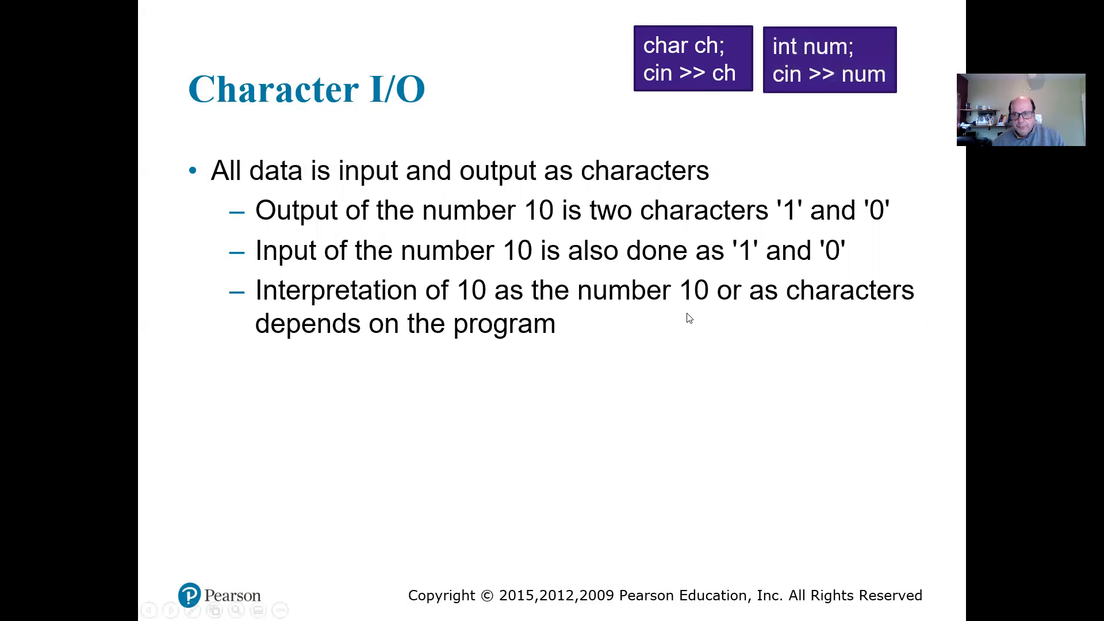
mouse_move(625, 222)
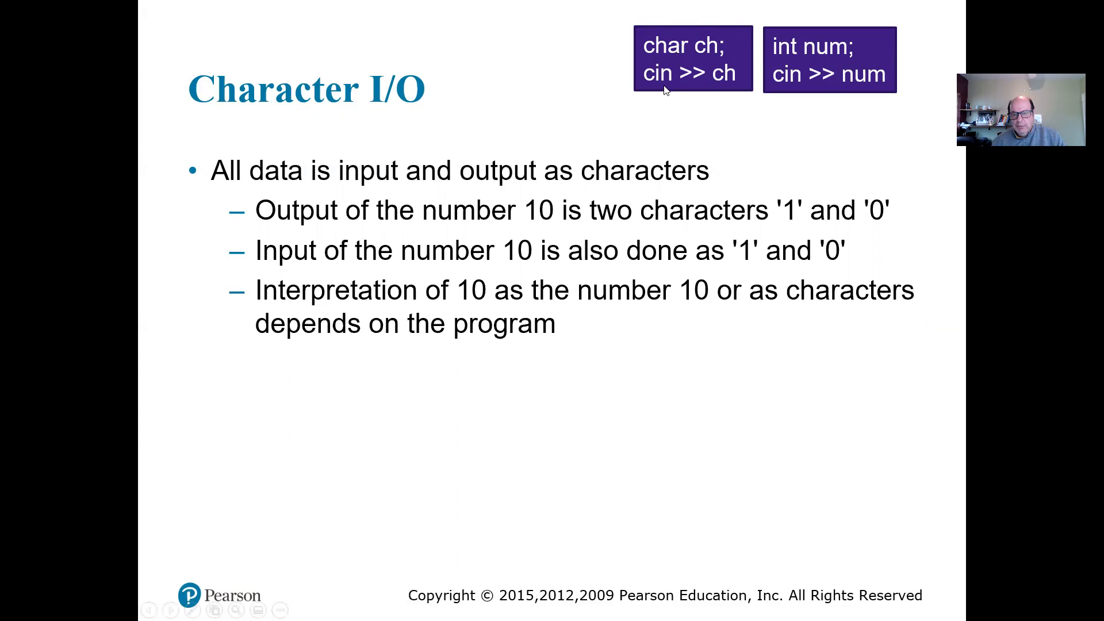
mouse_move(794, 195)
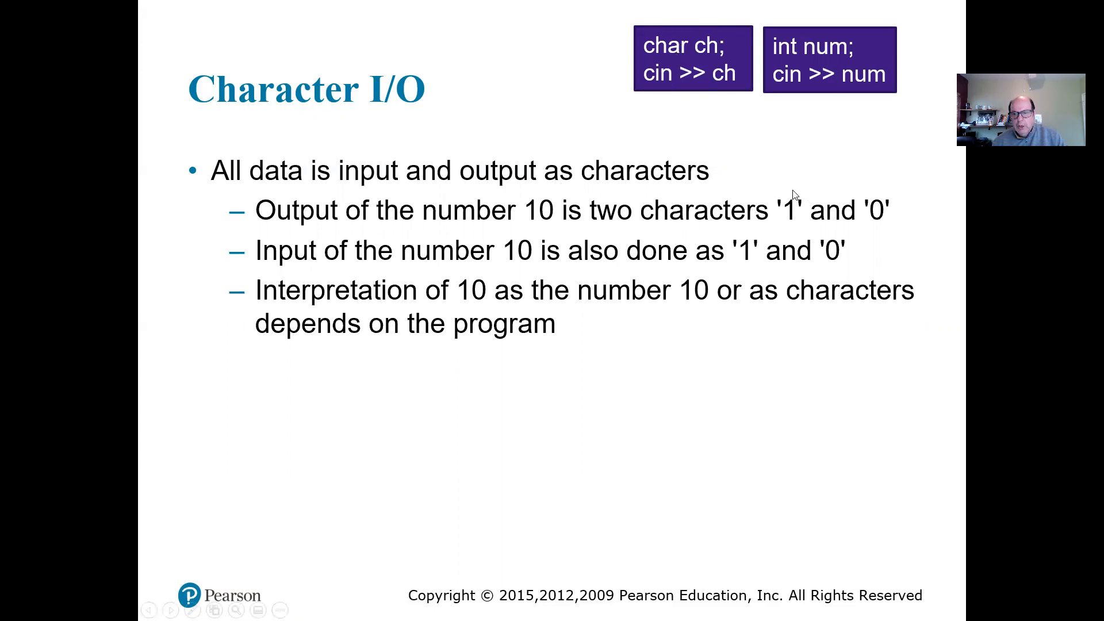
mouse_move(747, 149)
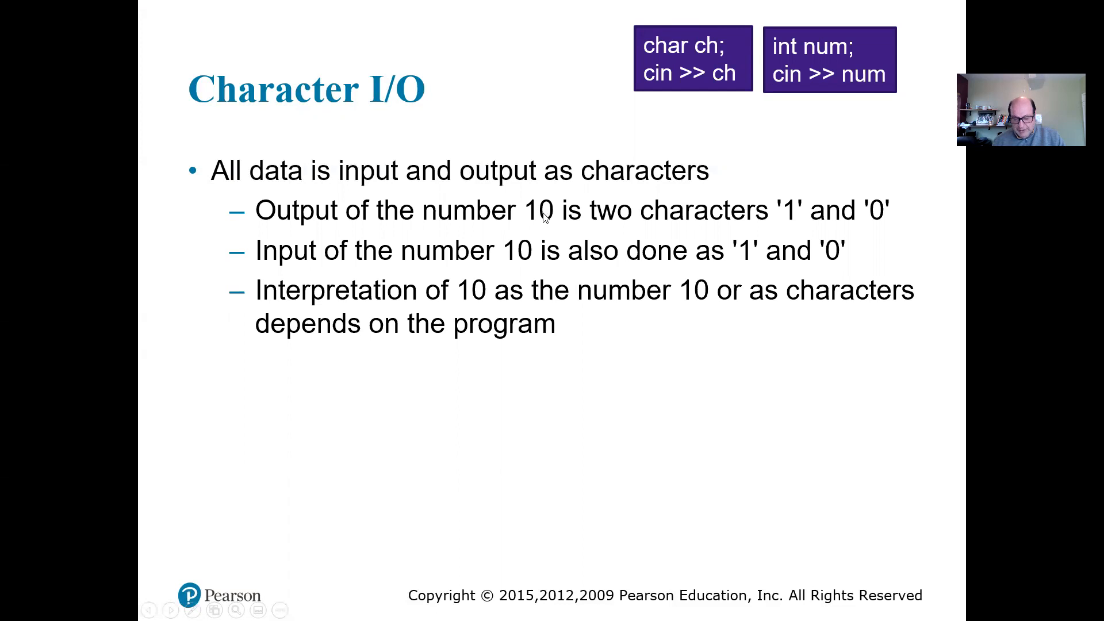
mouse_move(538, 220)
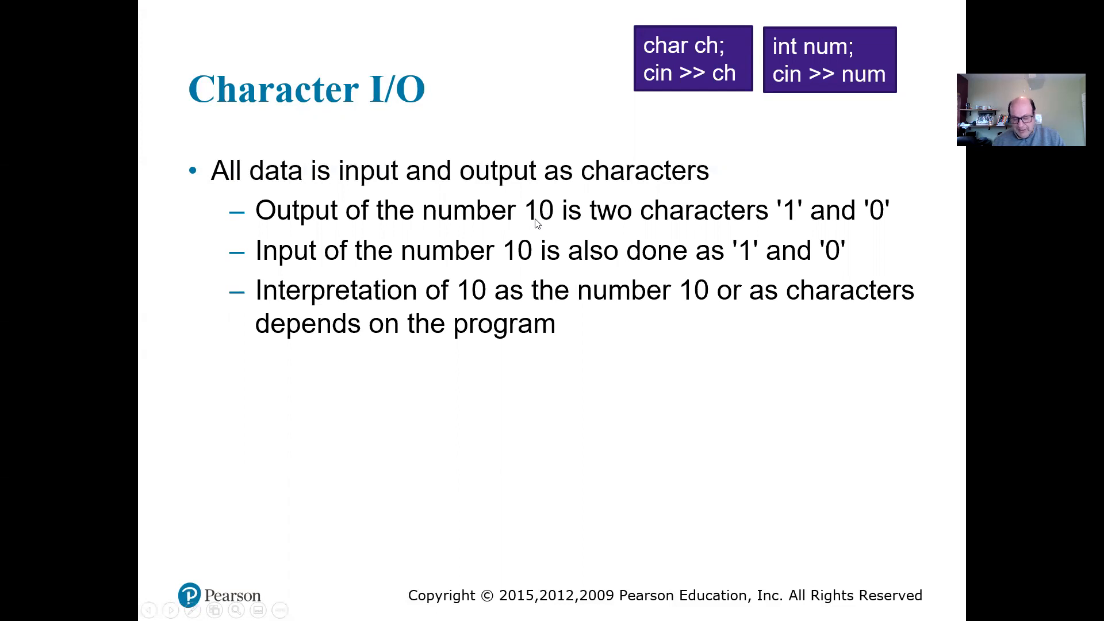
mouse_move(601, 190)
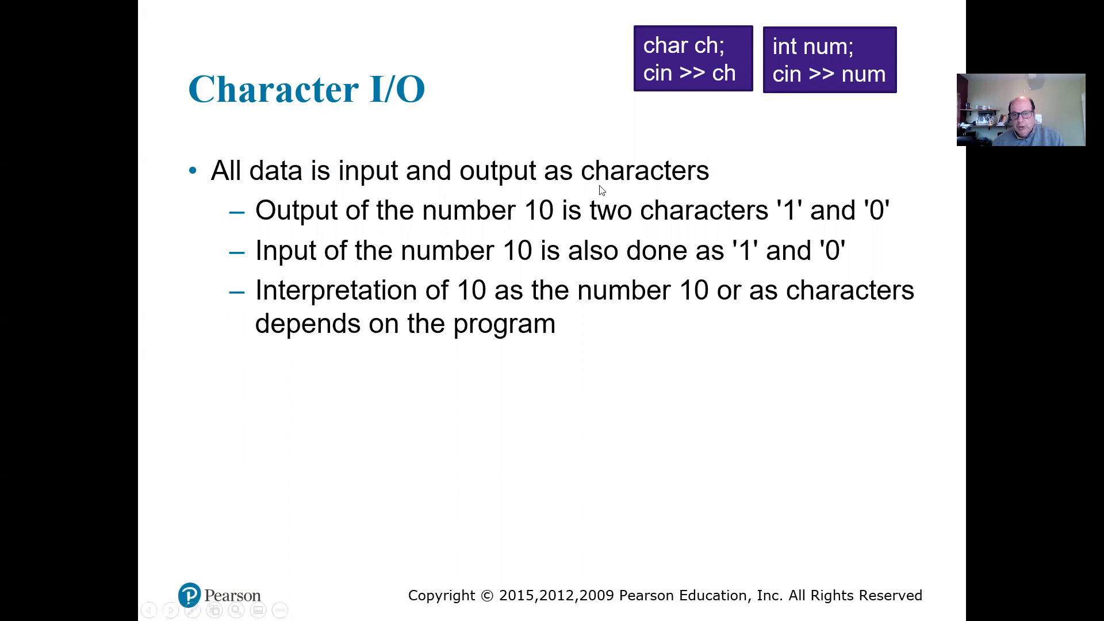
mouse_move(526, 224)
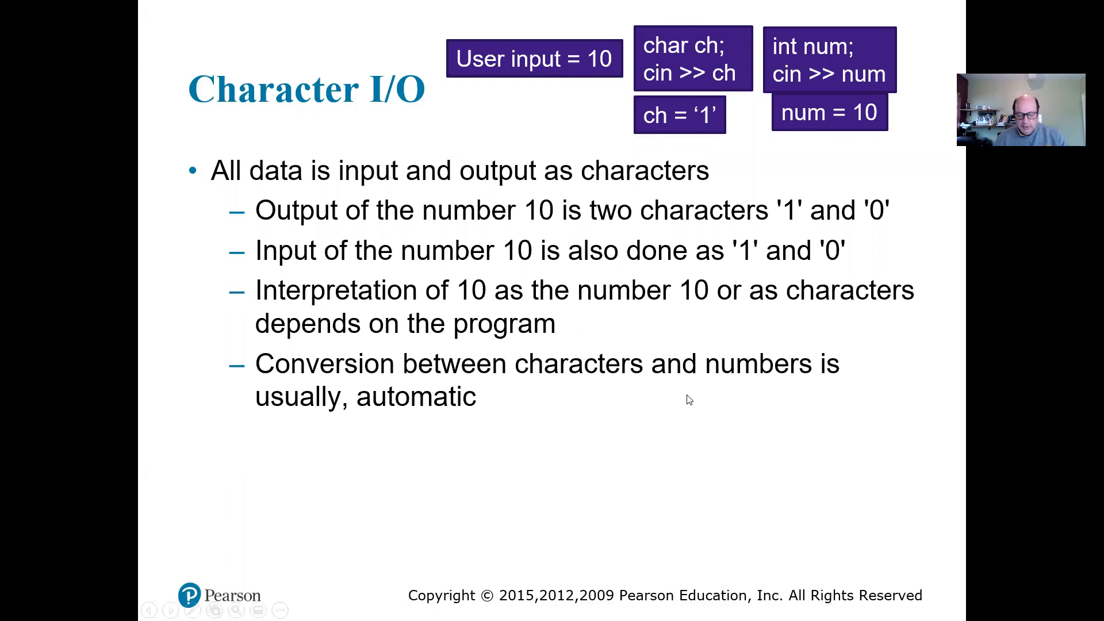
mouse_move(692, 399)
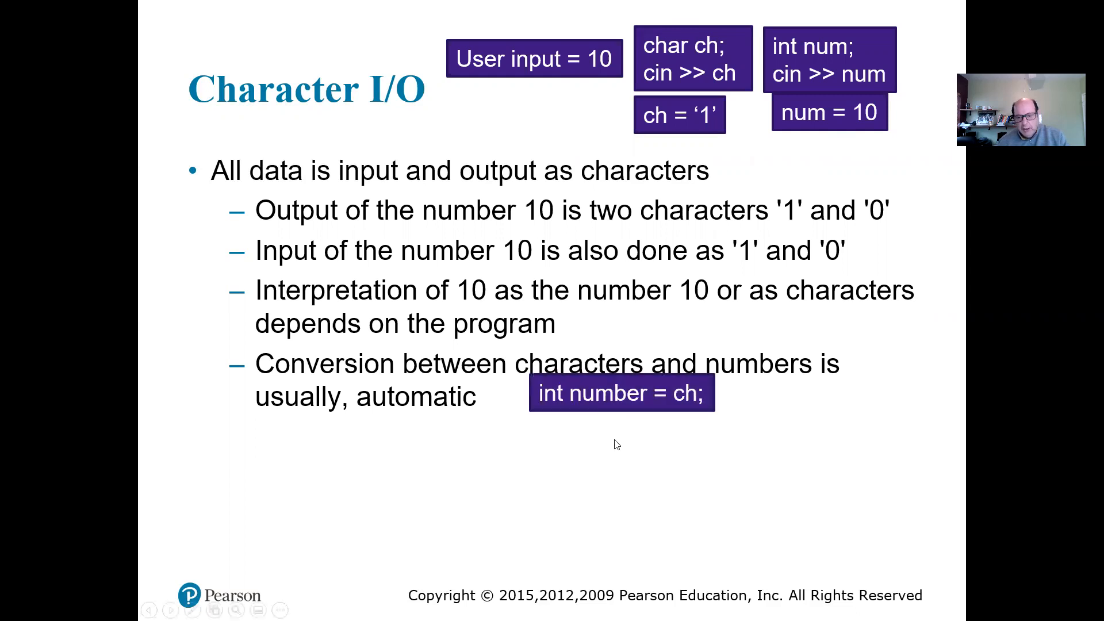
mouse_move(585, 421)
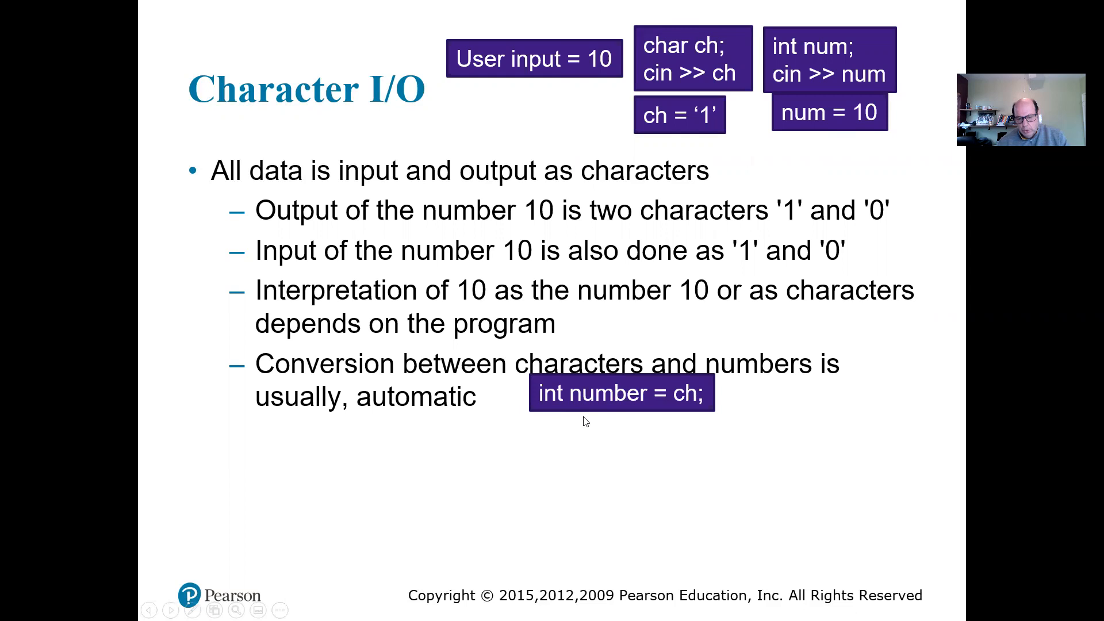
mouse_move(694, 387)
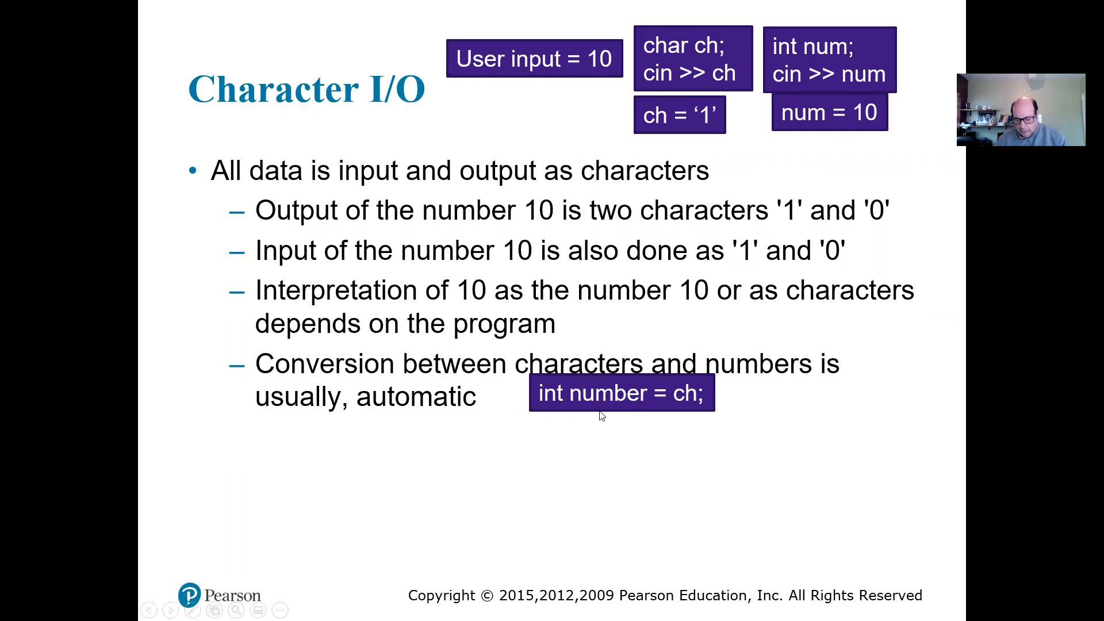
mouse_move(630, 453)
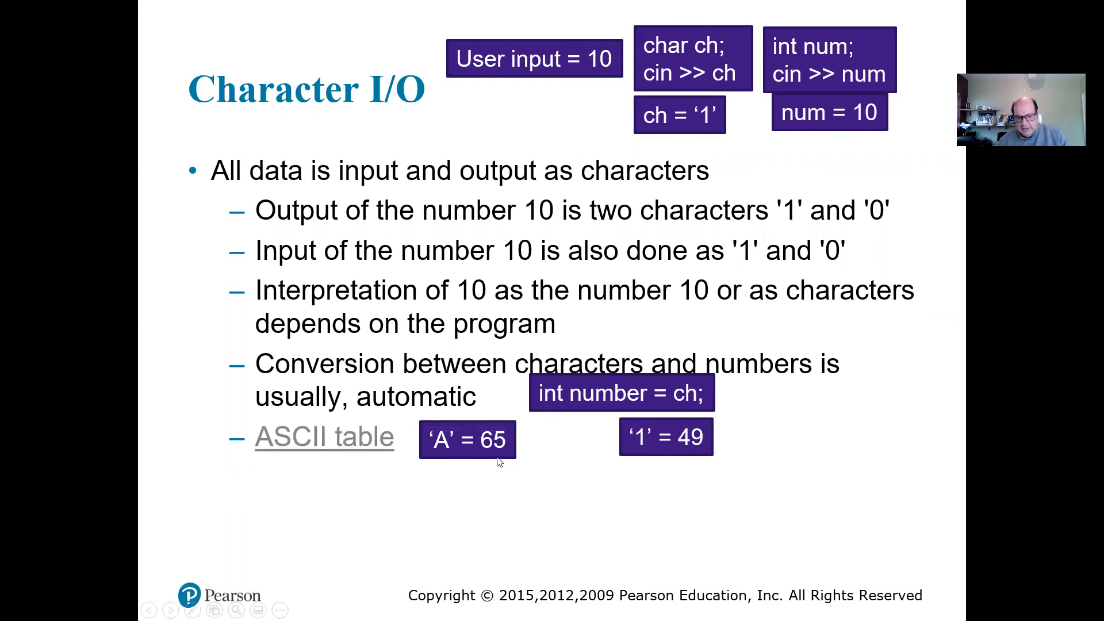
mouse_move(335, 454)
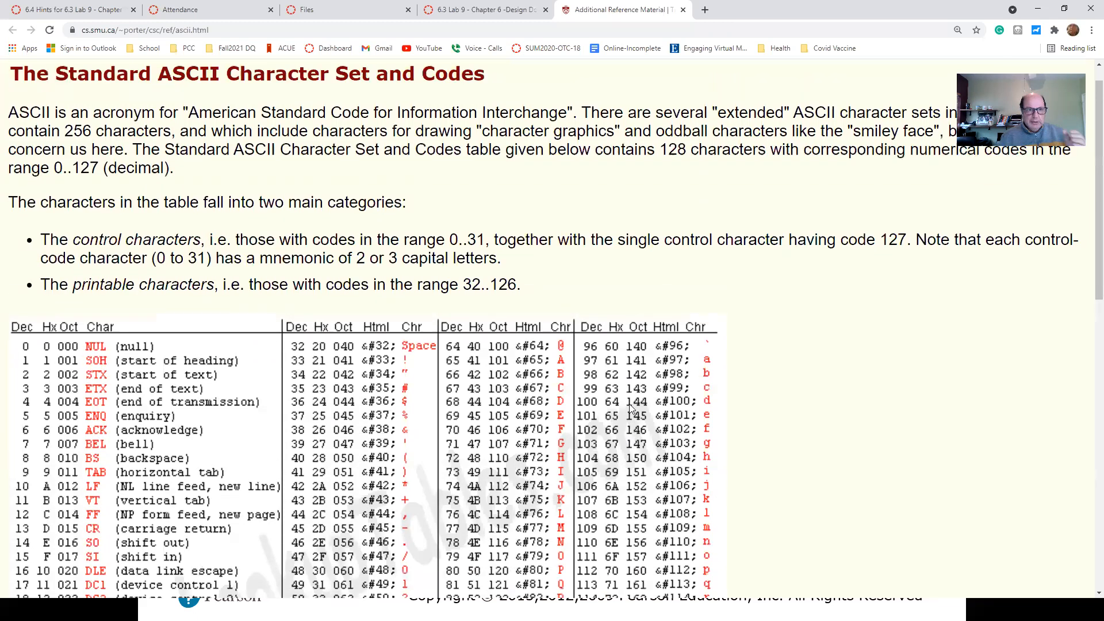
Step: Scroll the ASCII reference page down to the full 0–127 table and its LookupTables source line
scroll(down, 3)
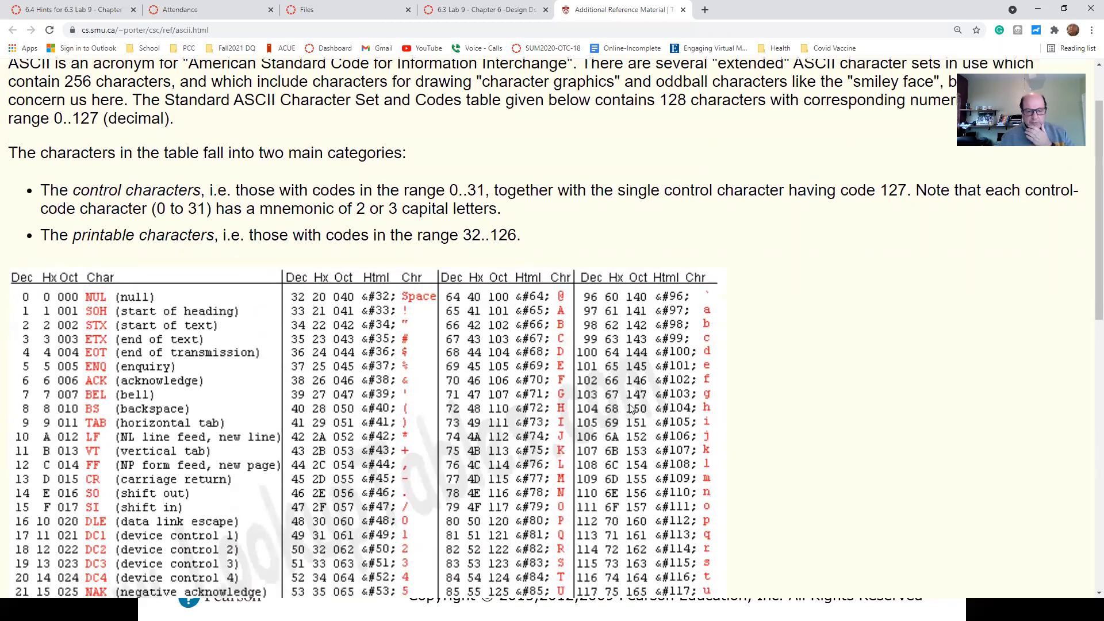
scroll(down, 3)
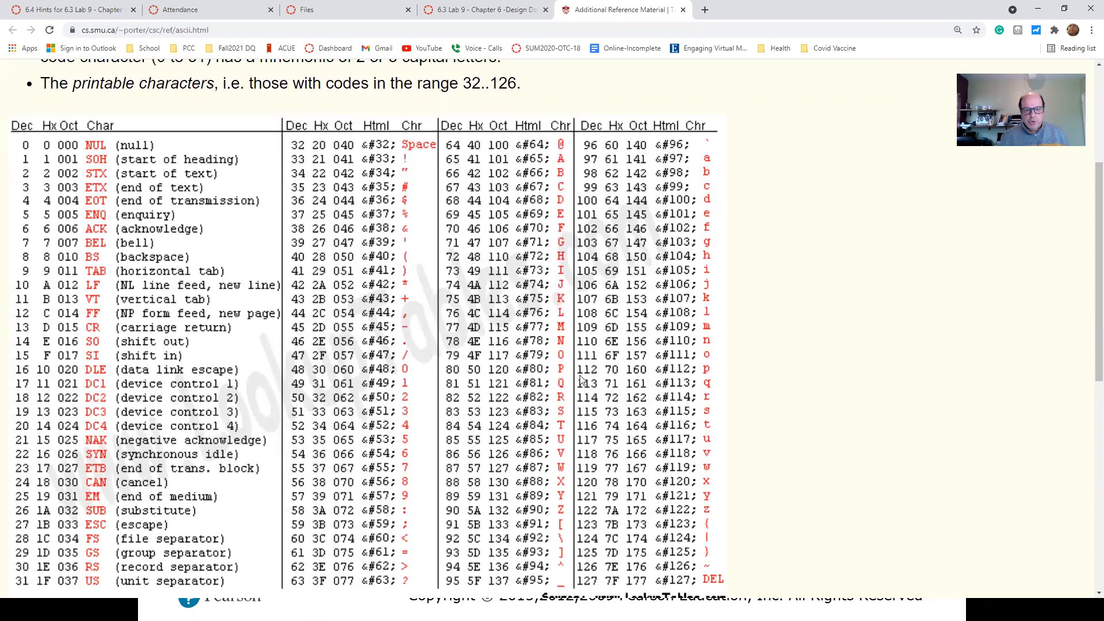
mouse_move(642, 430)
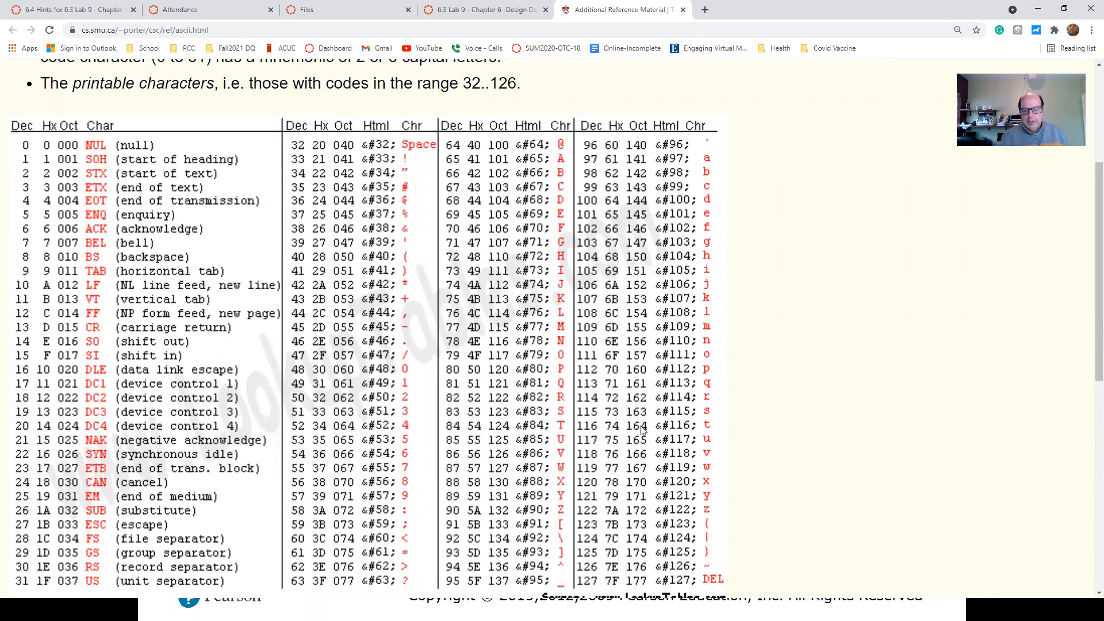
scroll(down, 3)
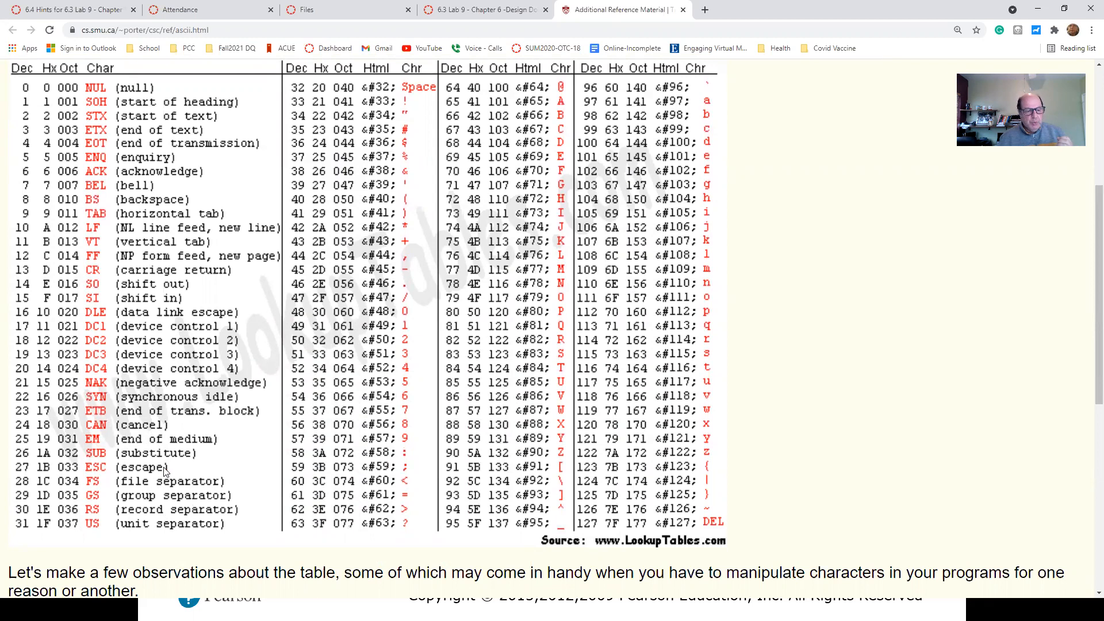
mouse_move(261, 545)
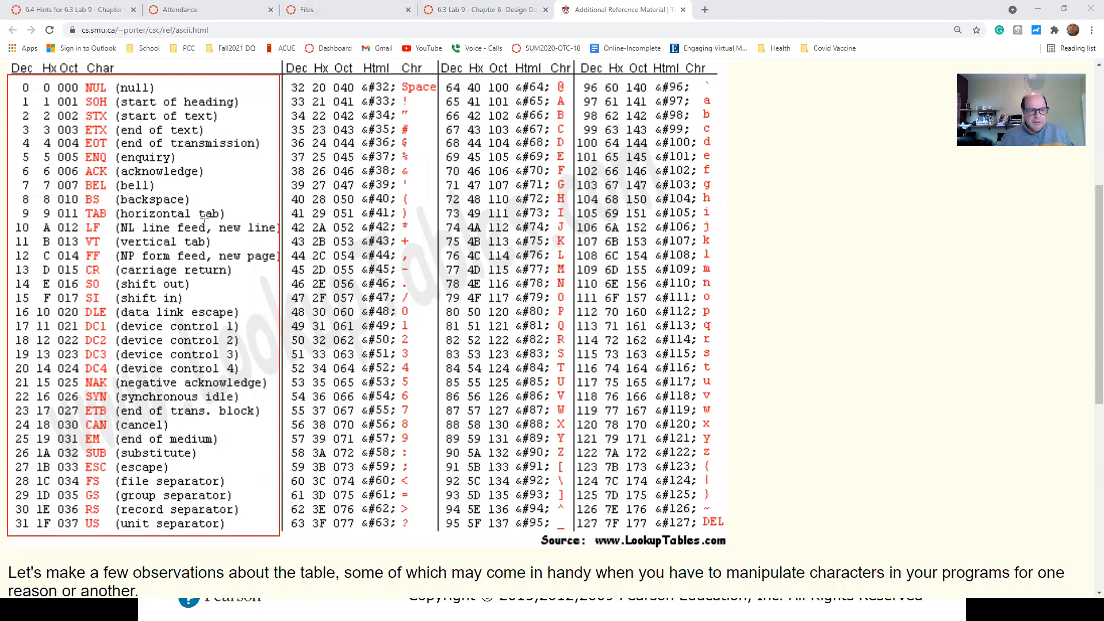
mouse_move(109, 230)
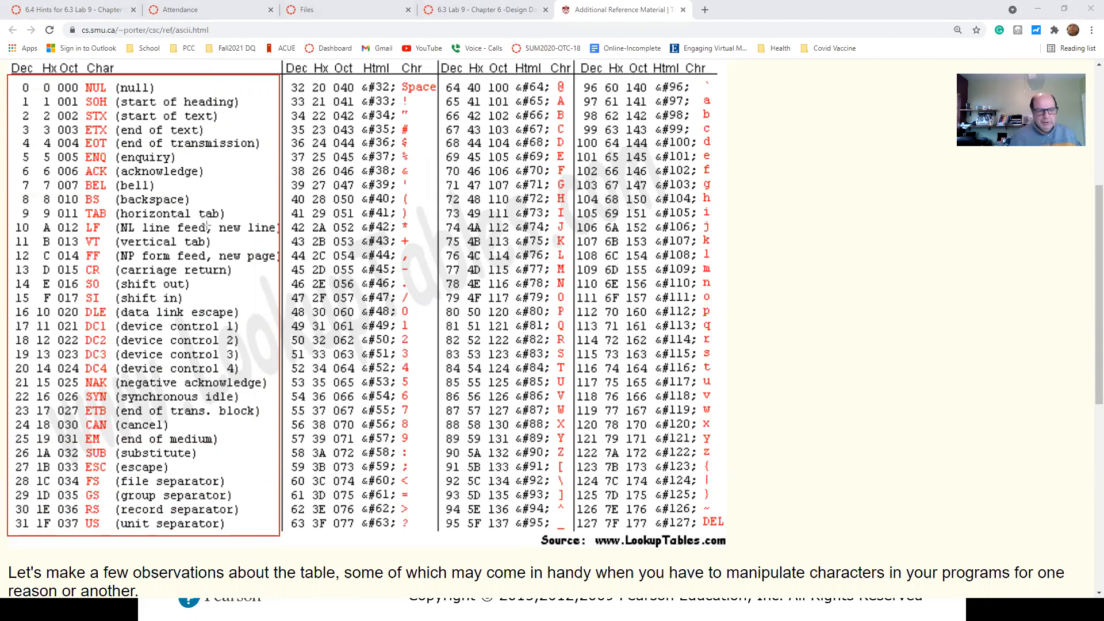
mouse_move(208, 222)
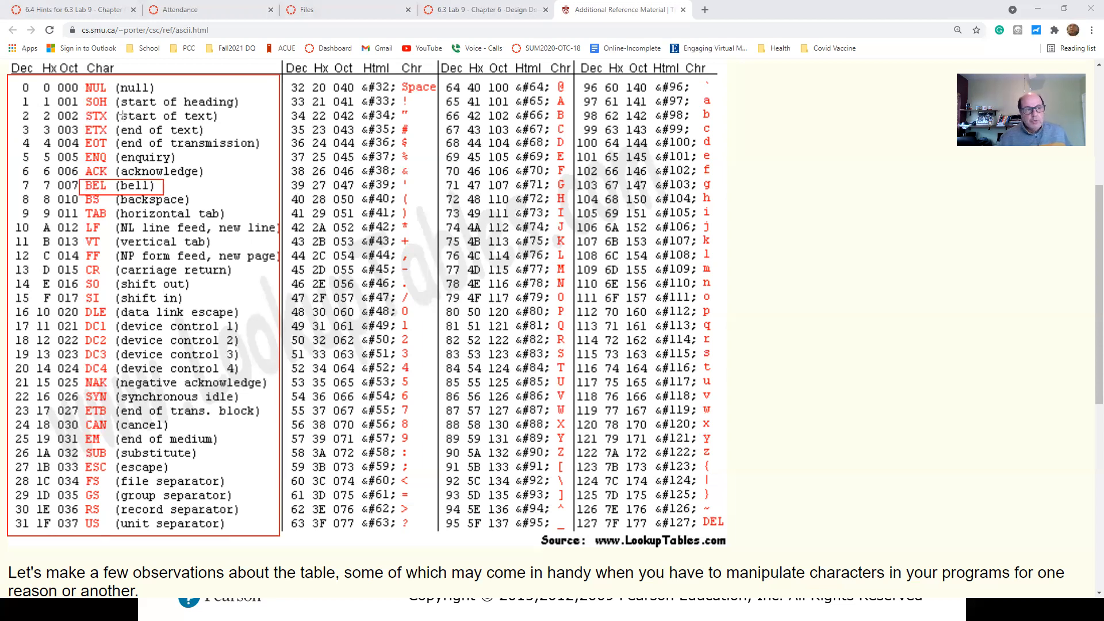
mouse_move(199, 255)
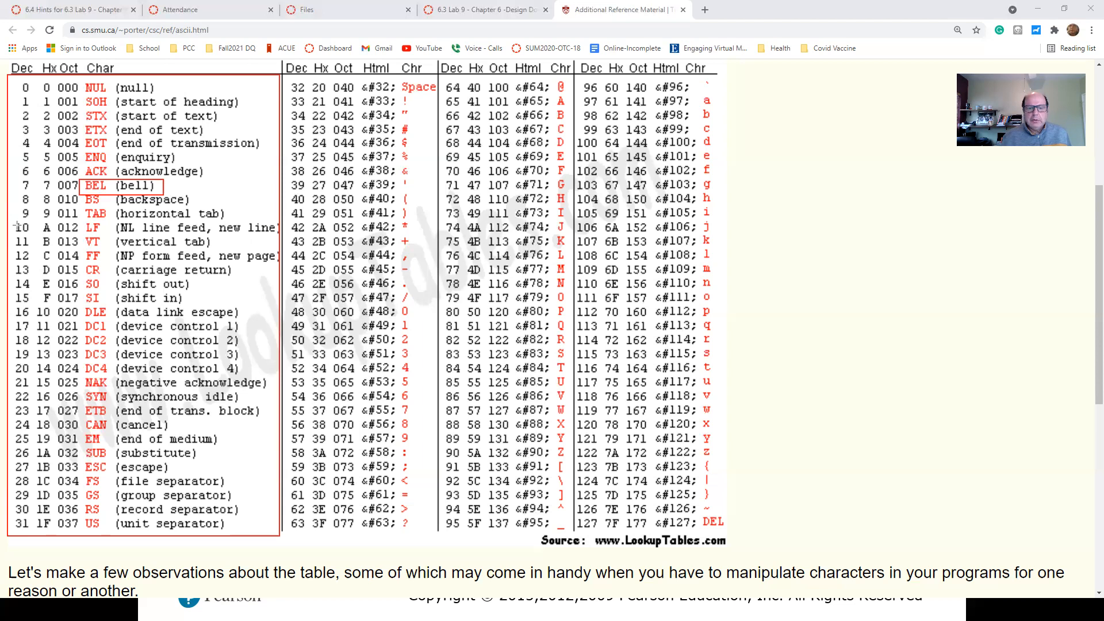
mouse_move(410, 249)
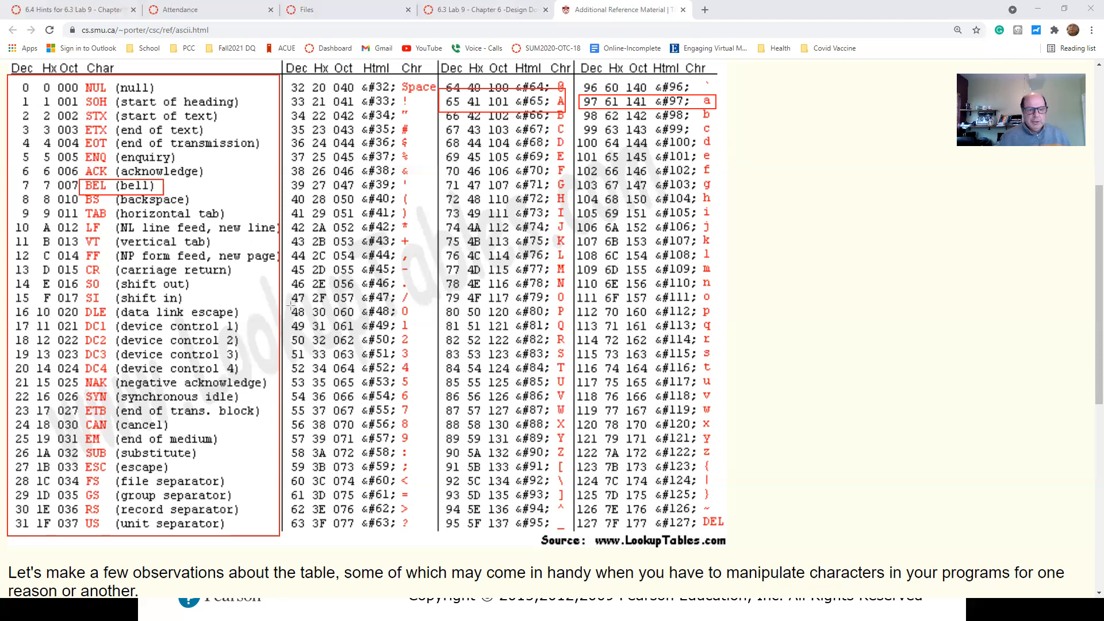
Step: Draw a red box around the digit rows '0'–'9', codes 48 to 57
drag(289, 306, 422, 375)
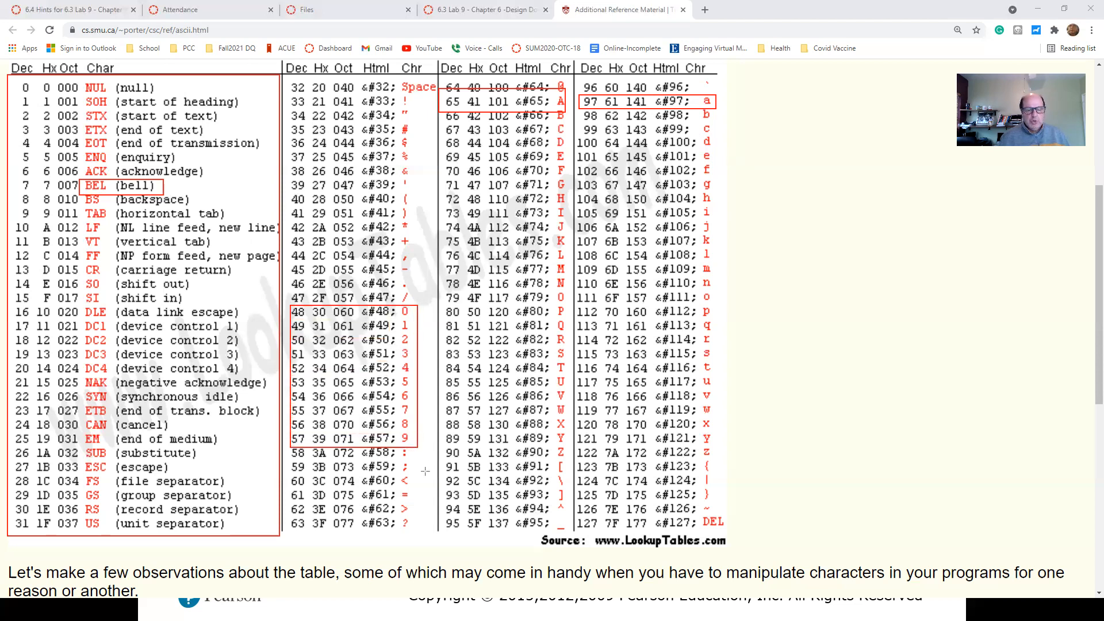
mouse_move(730, 382)
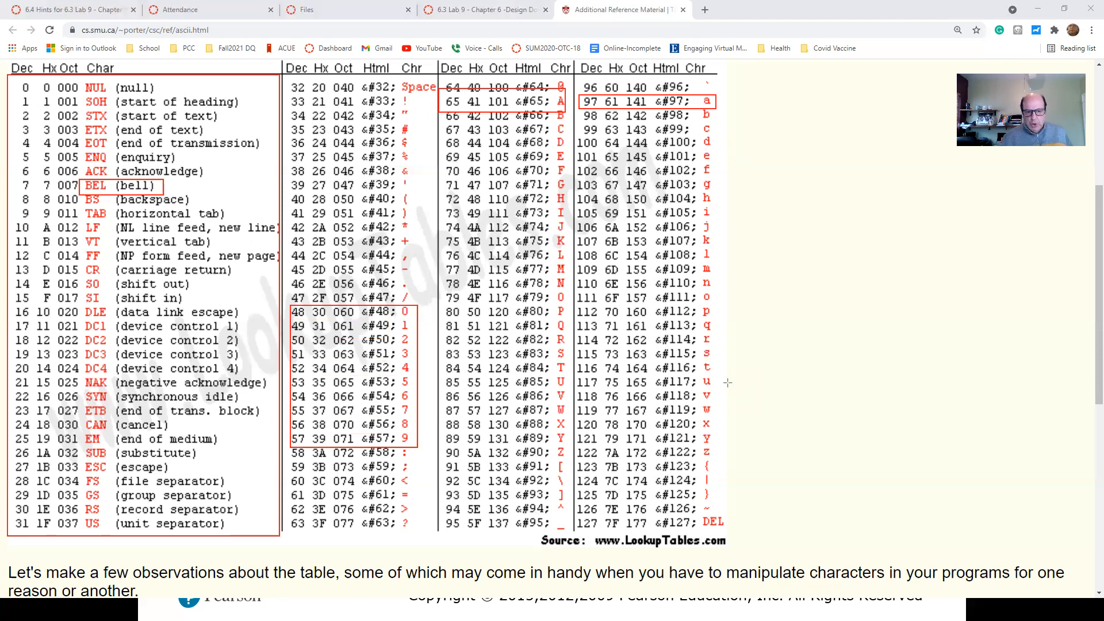
mouse_move(407, 312)
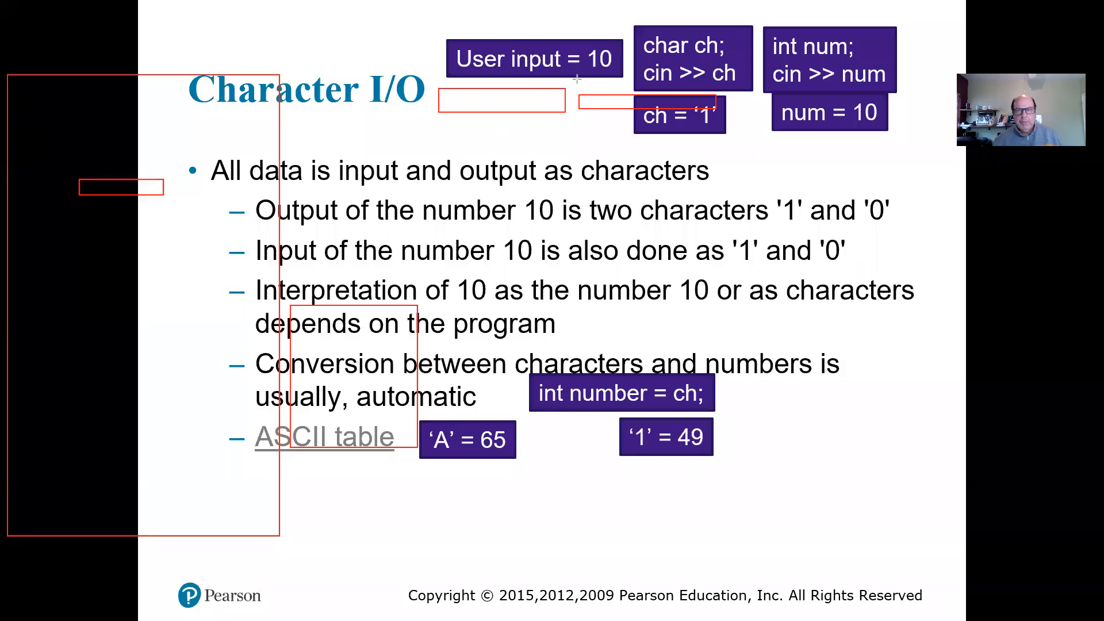
mouse_move(322, 532)
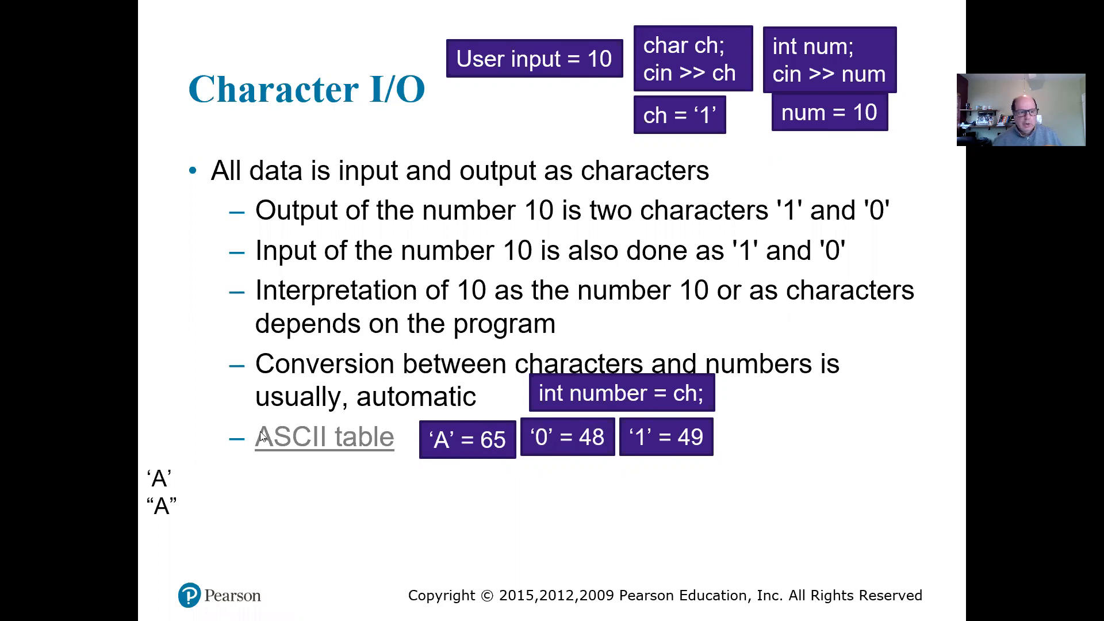
mouse_move(206, 501)
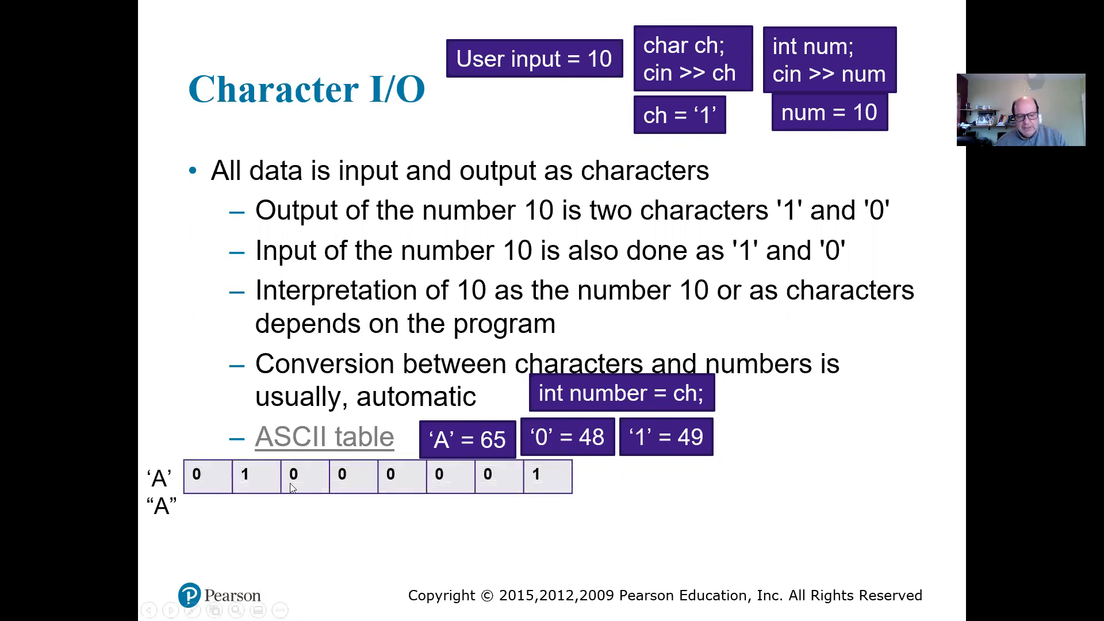
mouse_move(541, 486)
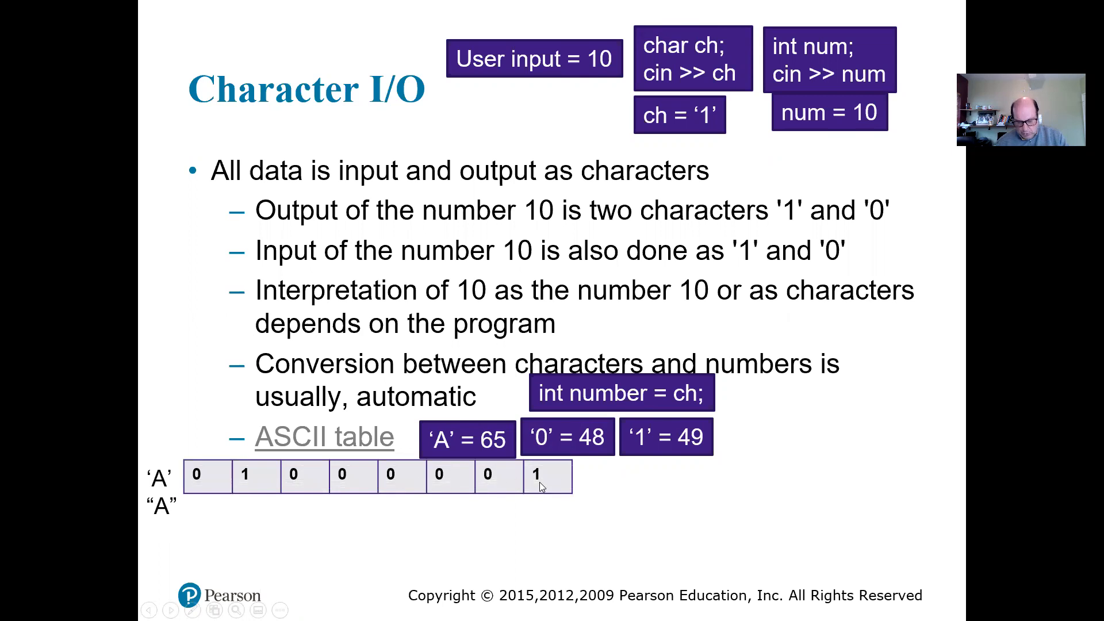
mouse_move(194, 485)
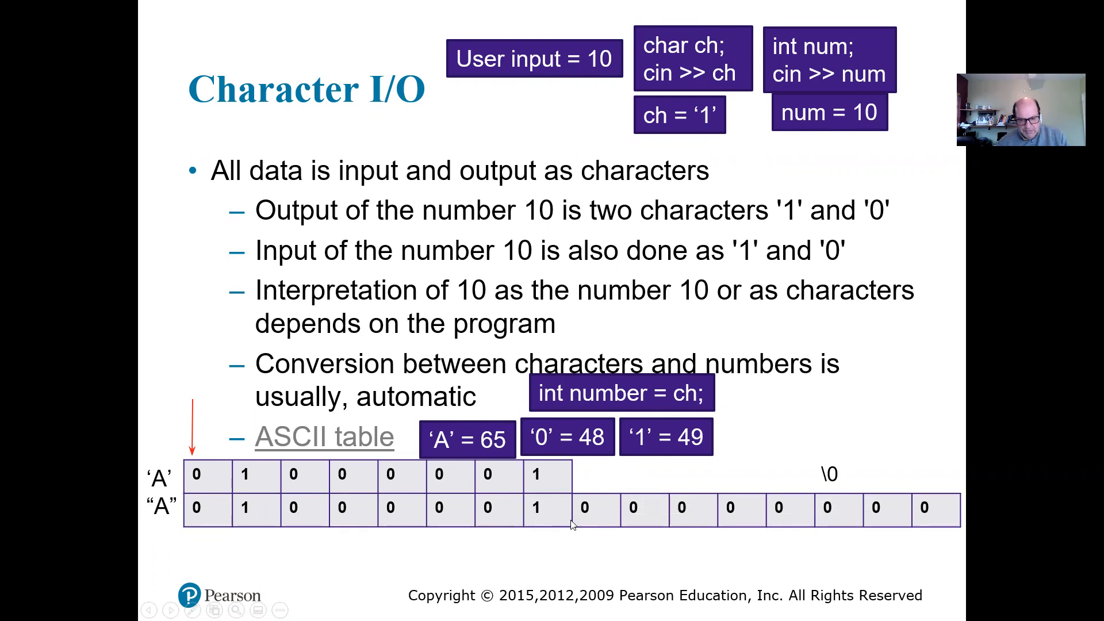
mouse_move(179, 523)
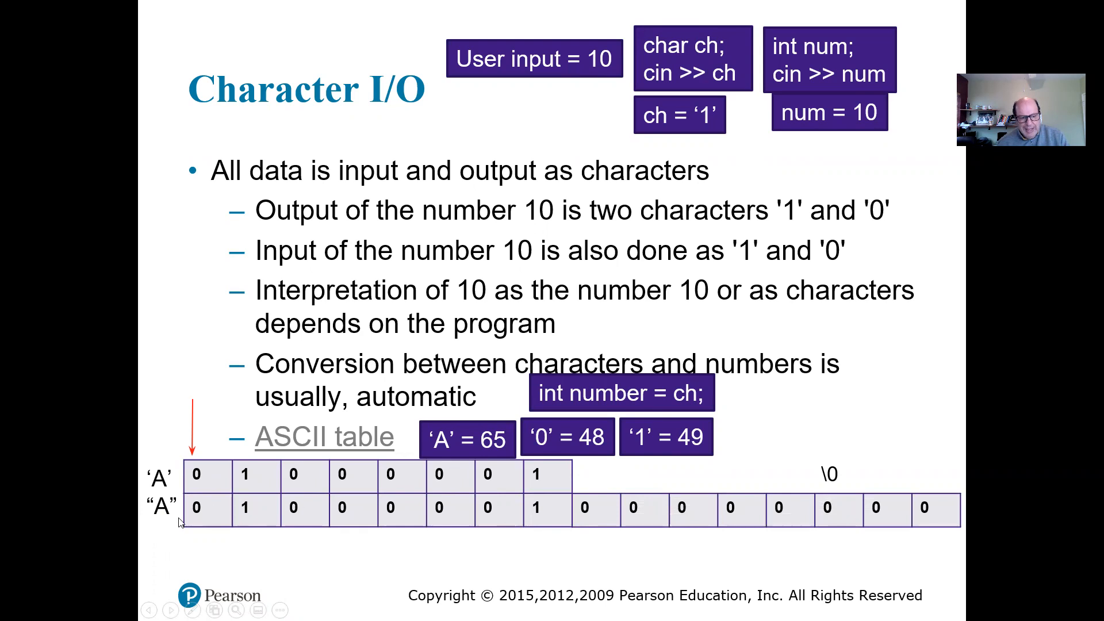
mouse_move(849, 464)
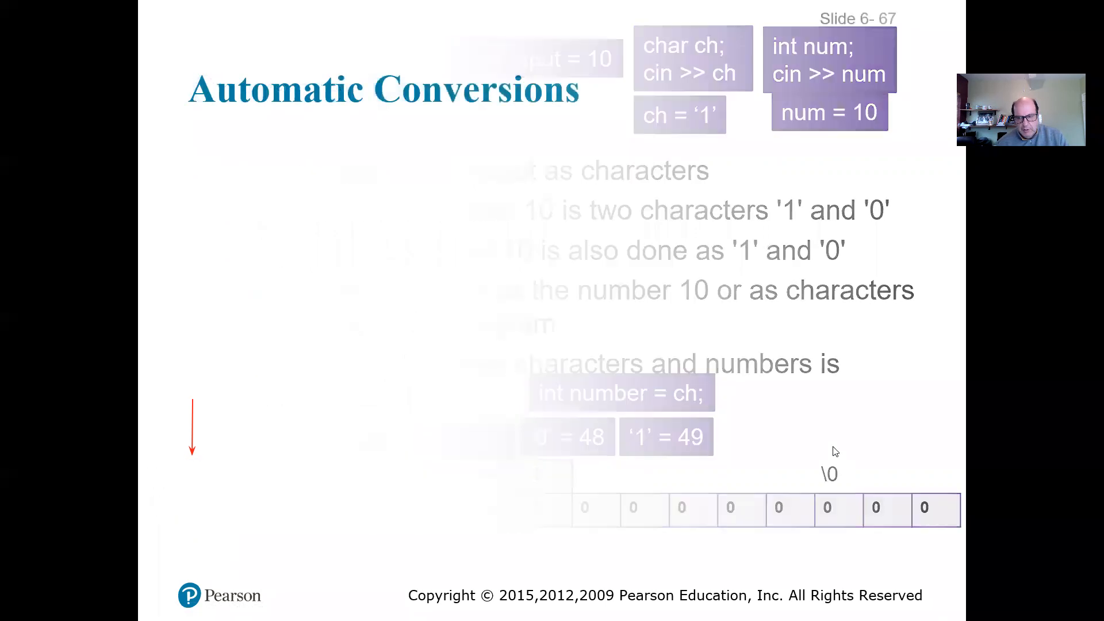
Step: Advance to reveal "A" as 01000001 followed by a \0 byte of eight zeros
key(right)
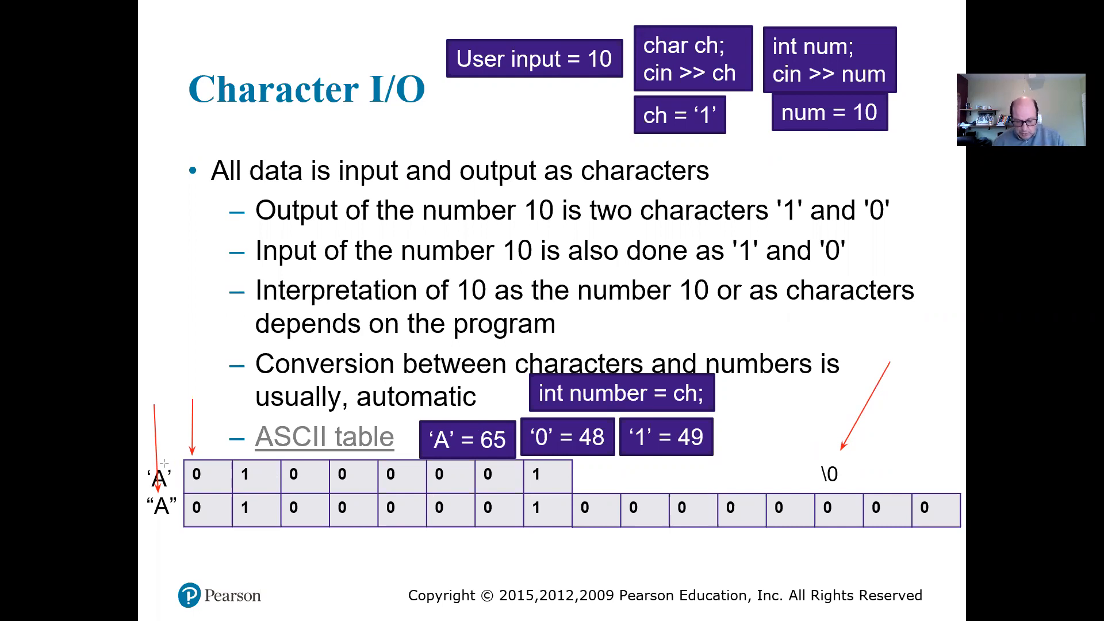
mouse_move(289, 347)
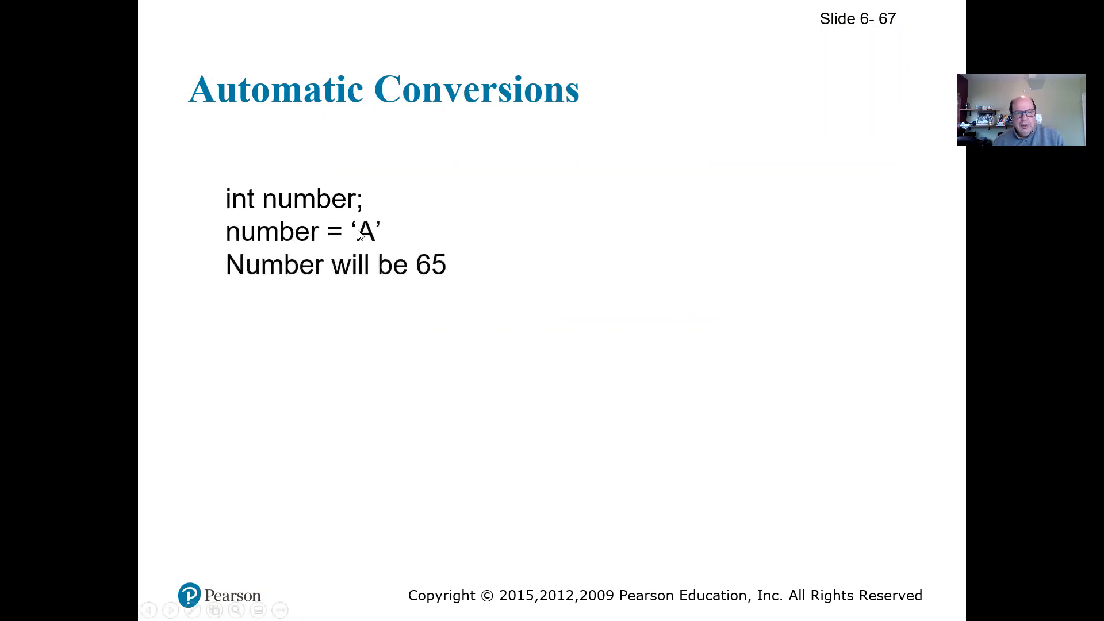
mouse_move(269, 242)
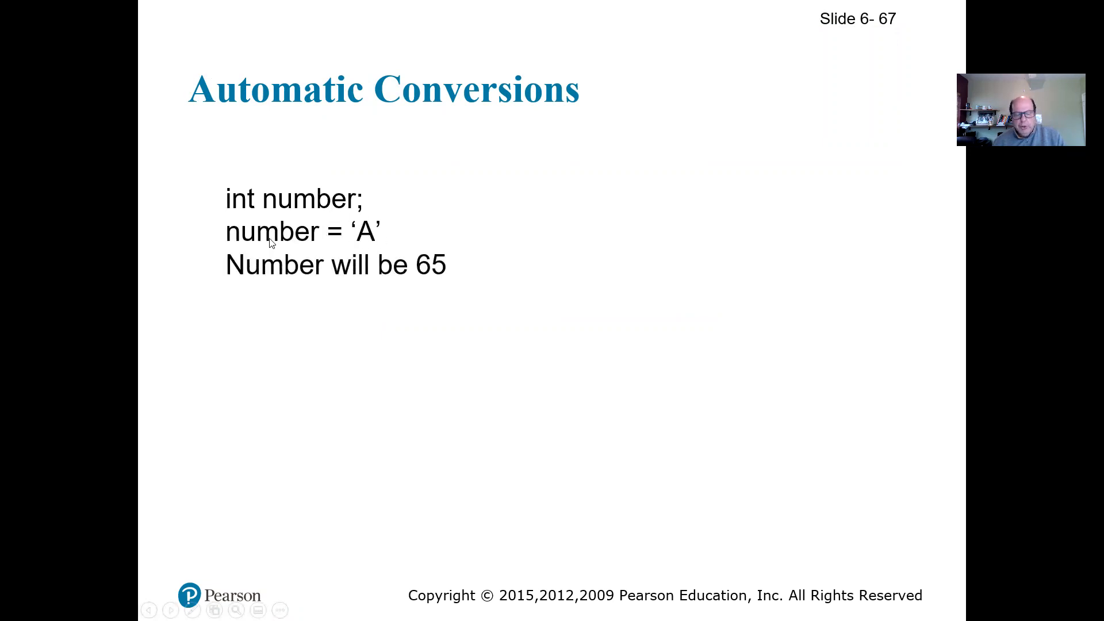
mouse_move(424, 274)
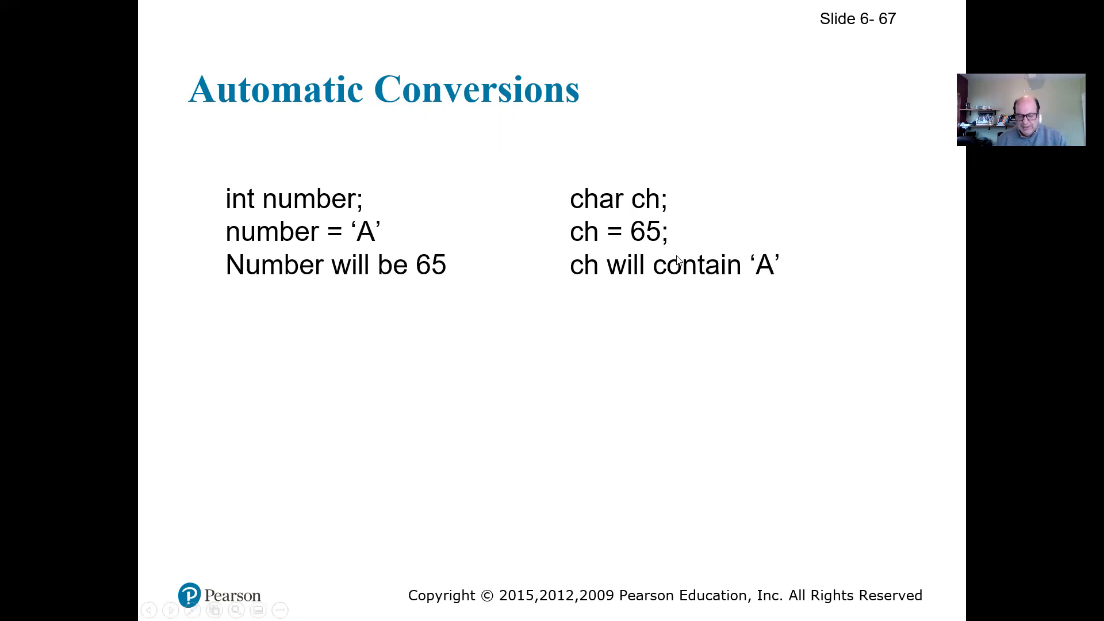
mouse_move(732, 227)
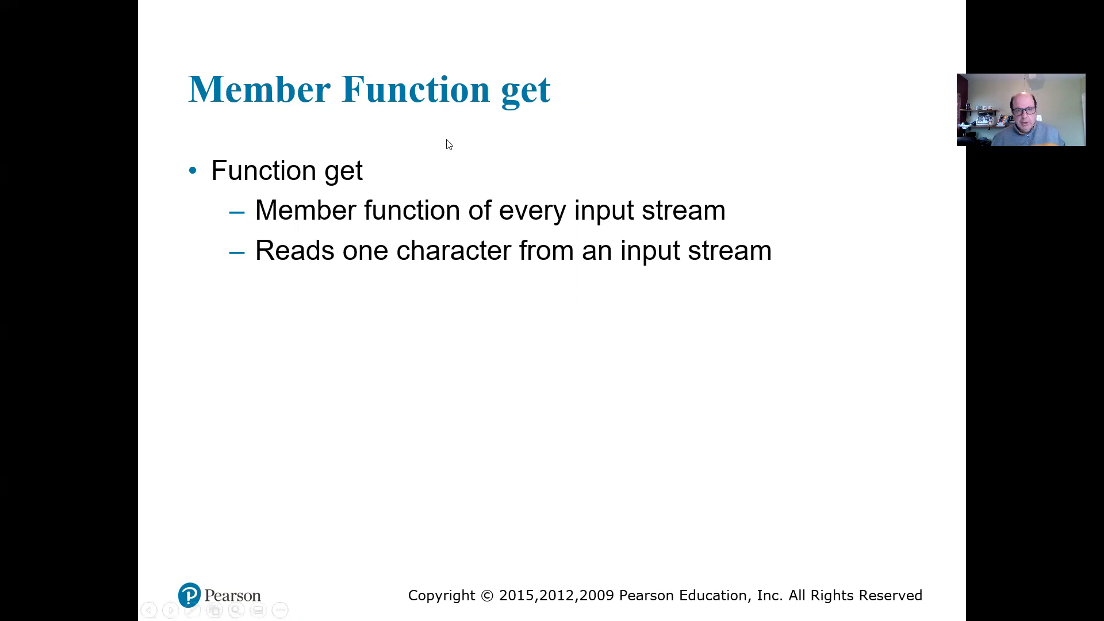
mouse_move(491, 281)
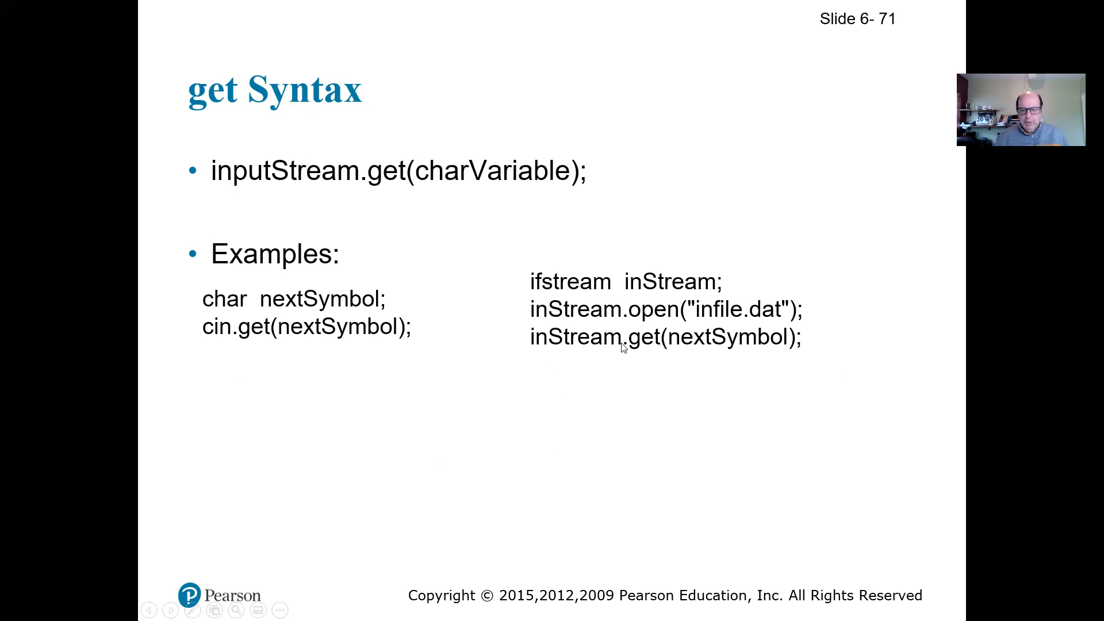
mouse_move(597, 390)
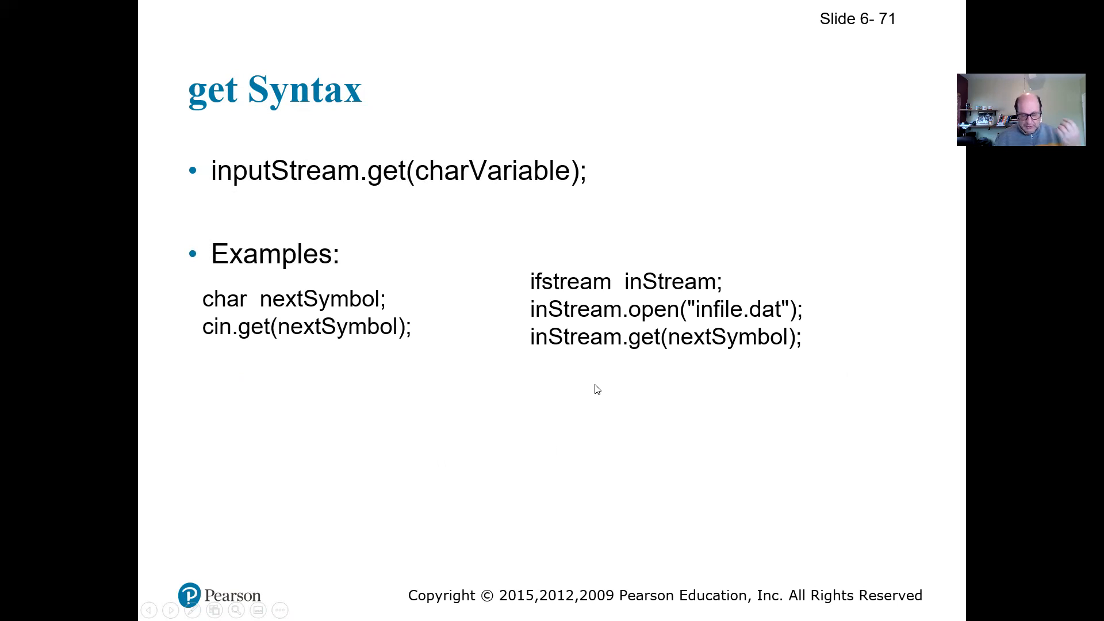
mouse_move(237, 347)
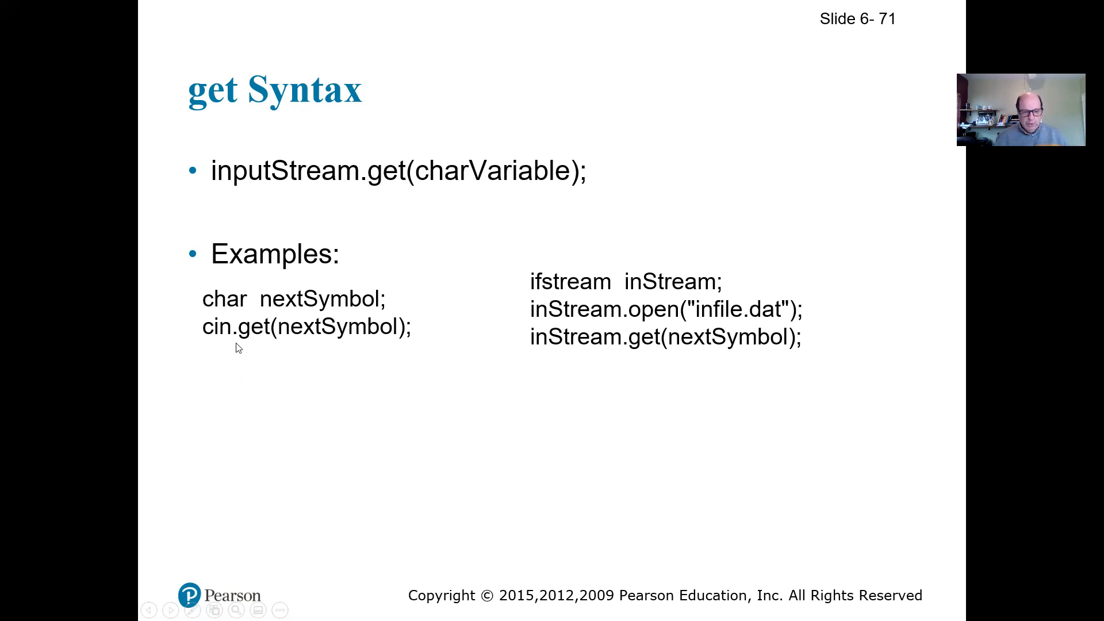
mouse_move(326, 354)
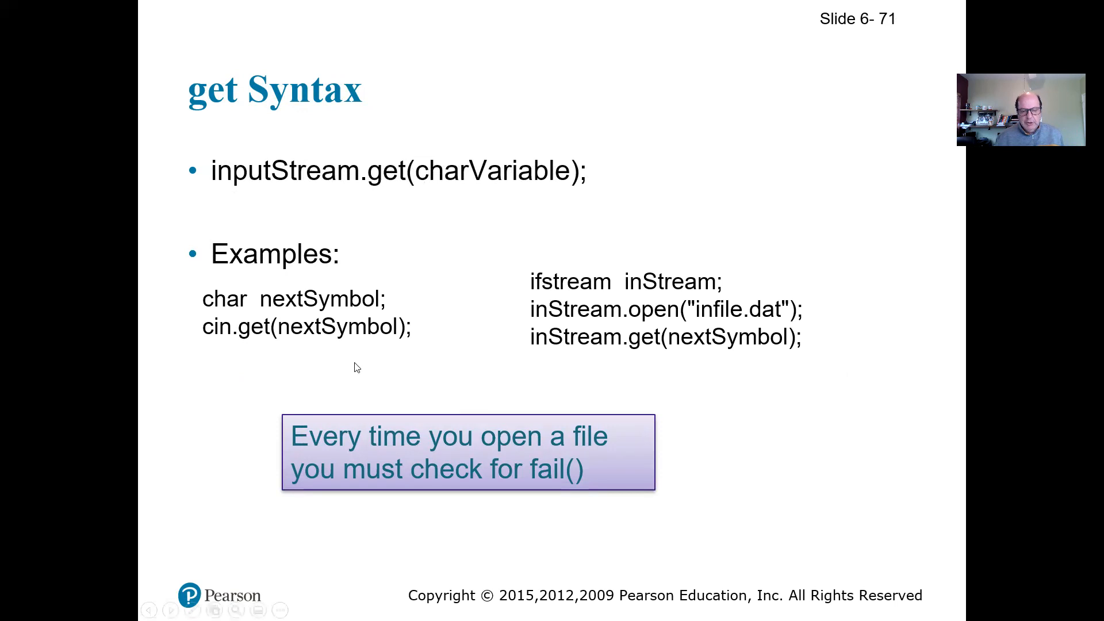
mouse_move(529, 471)
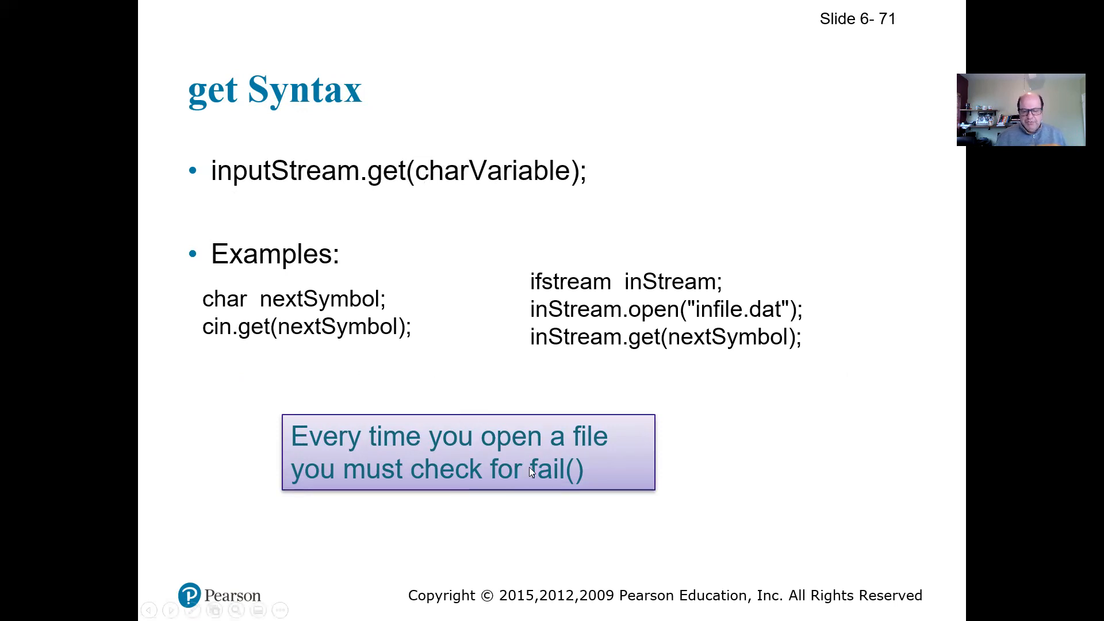
mouse_move(531, 449)
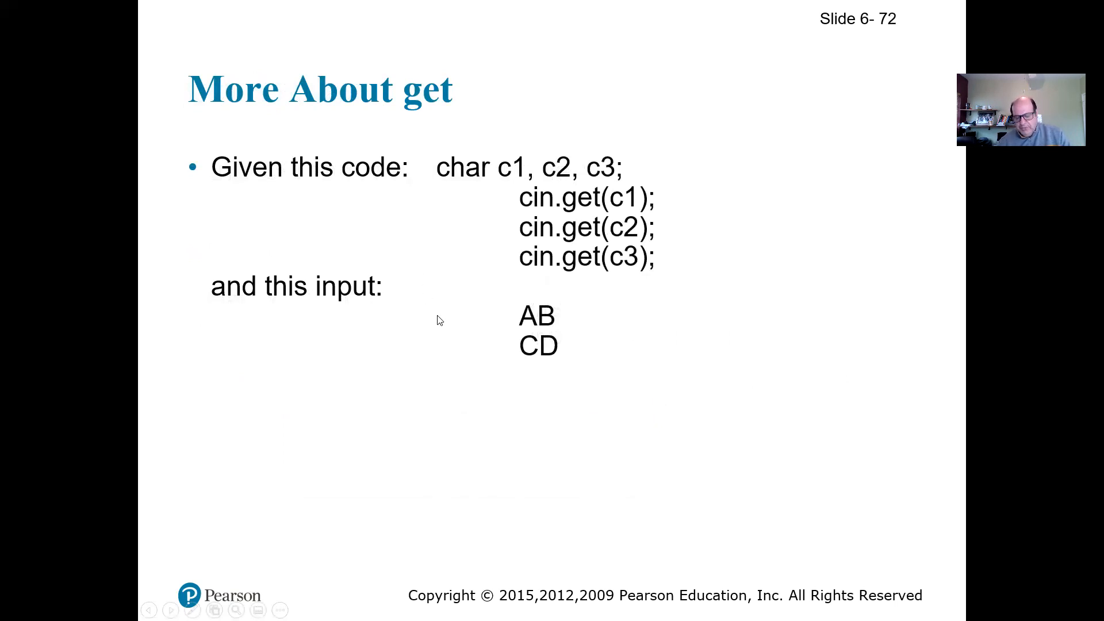
mouse_move(423, 322)
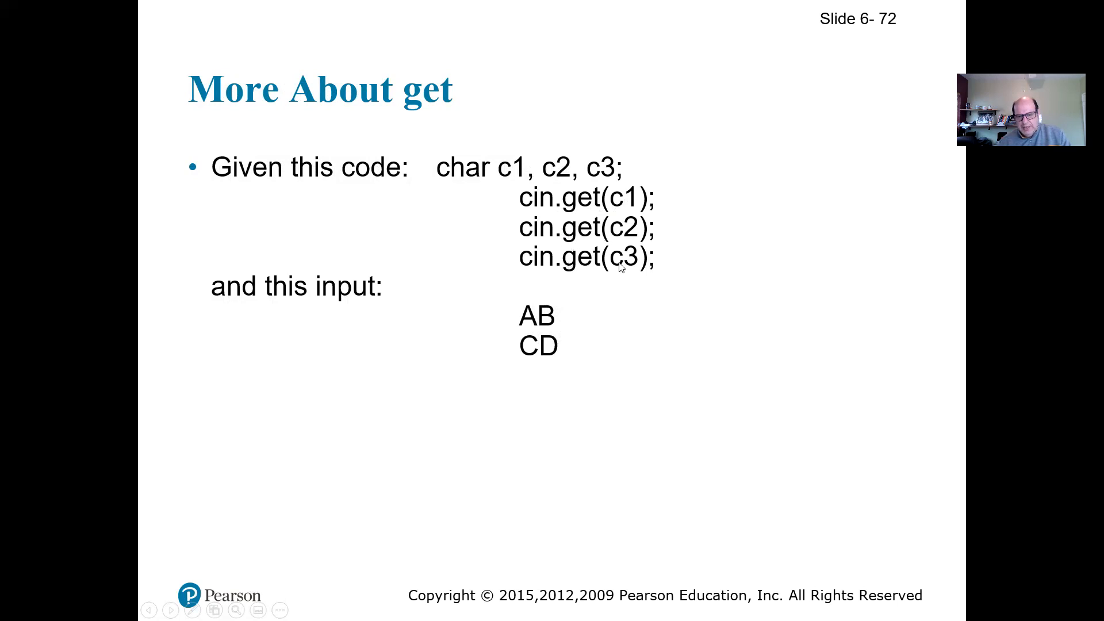
mouse_move(344, 442)
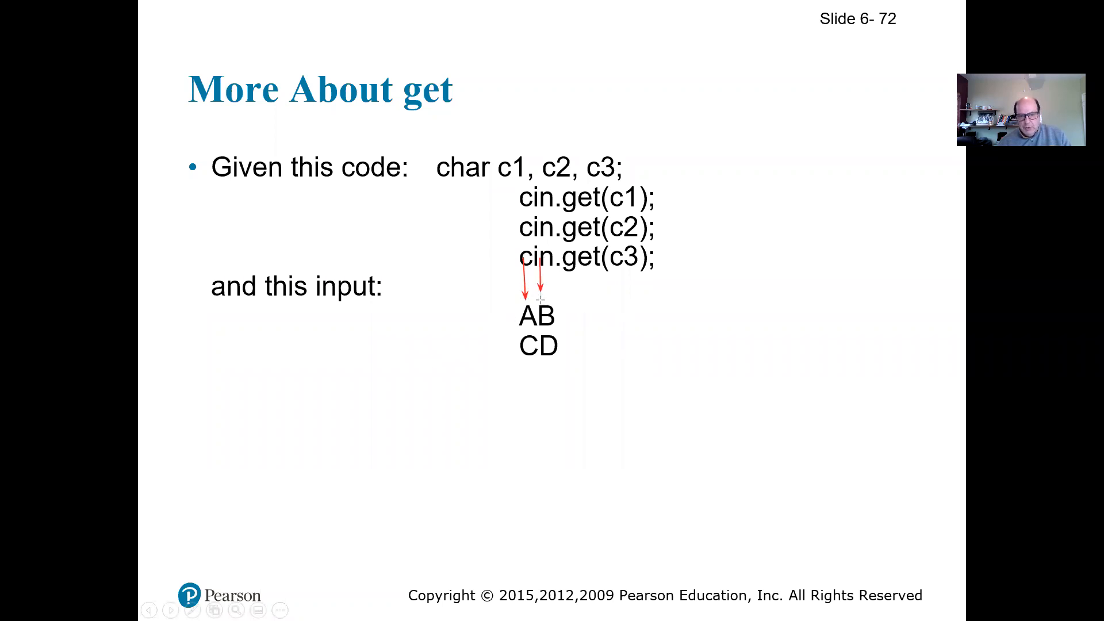
mouse_move(481, 353)
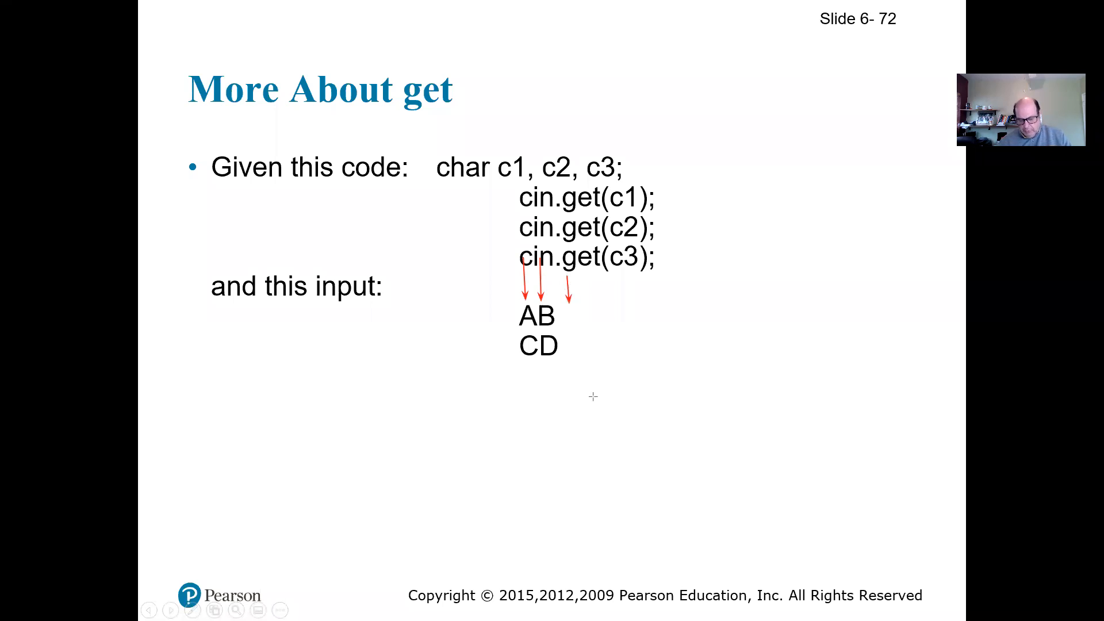
mouse_move(461, 538)
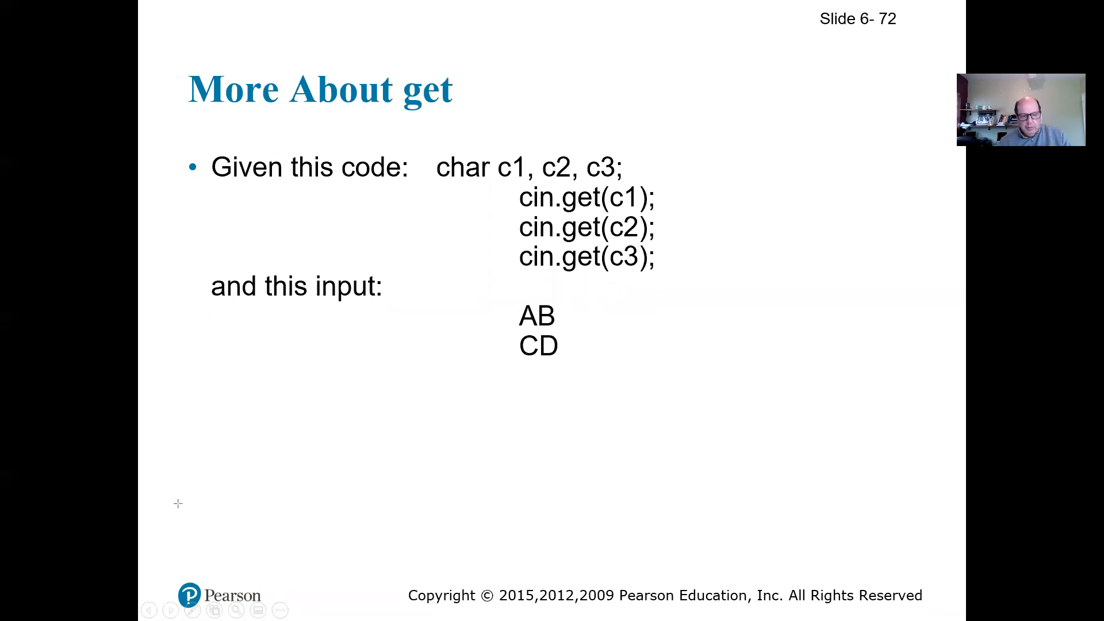
mouse_move(632, 321)
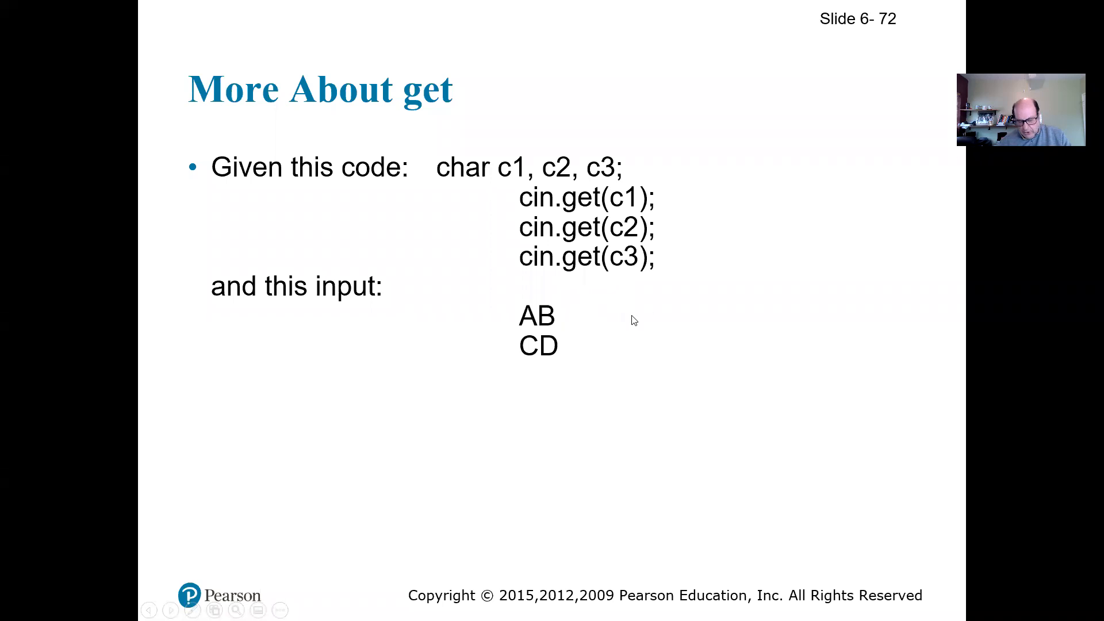
mouse_move(633, 335)
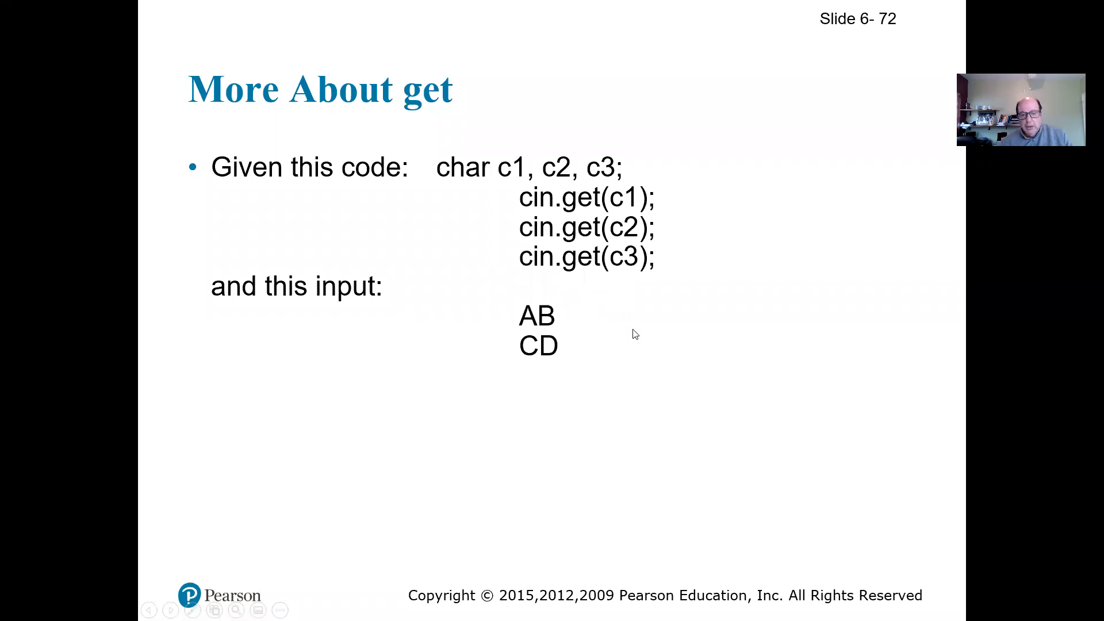
mouse_move(590, 345)
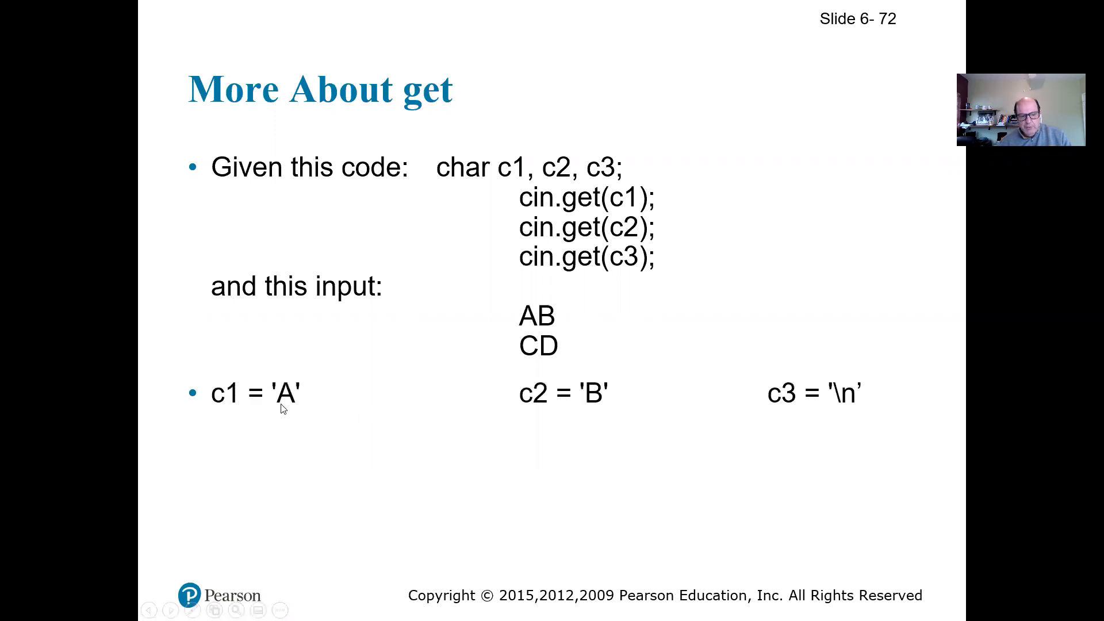
mouse_move(716, 399)
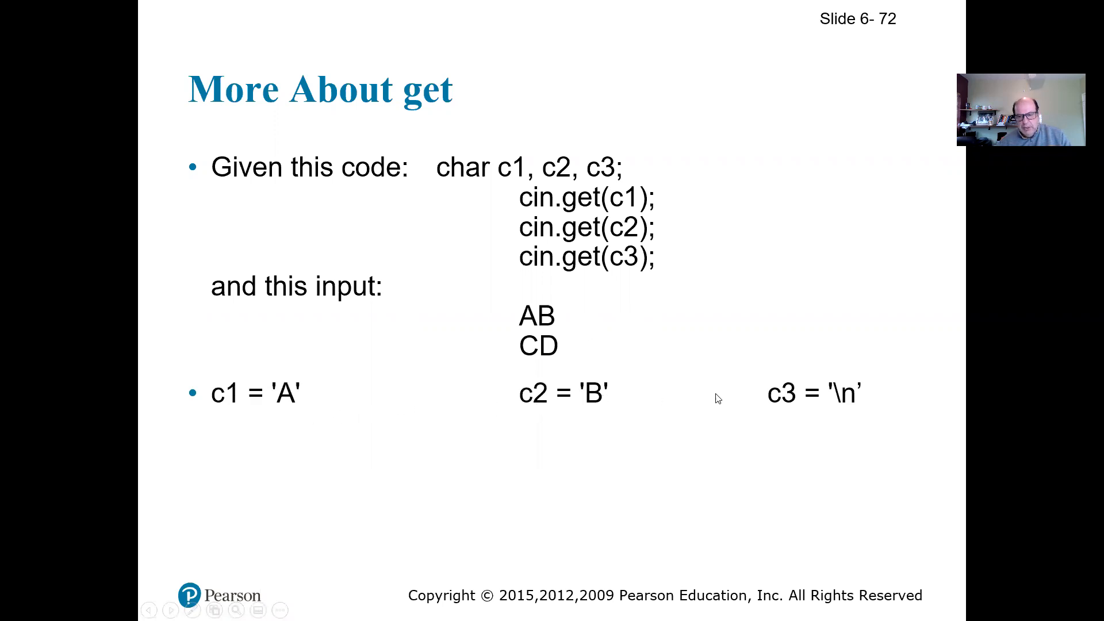
mouse_move(573, 323)
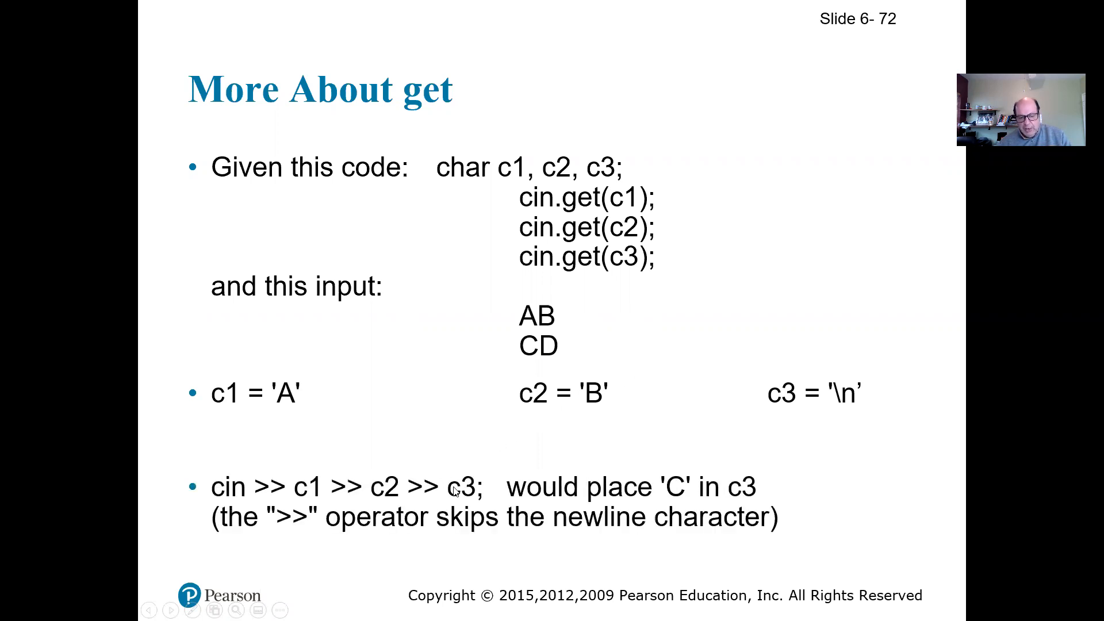
mouse_move(409, 518)
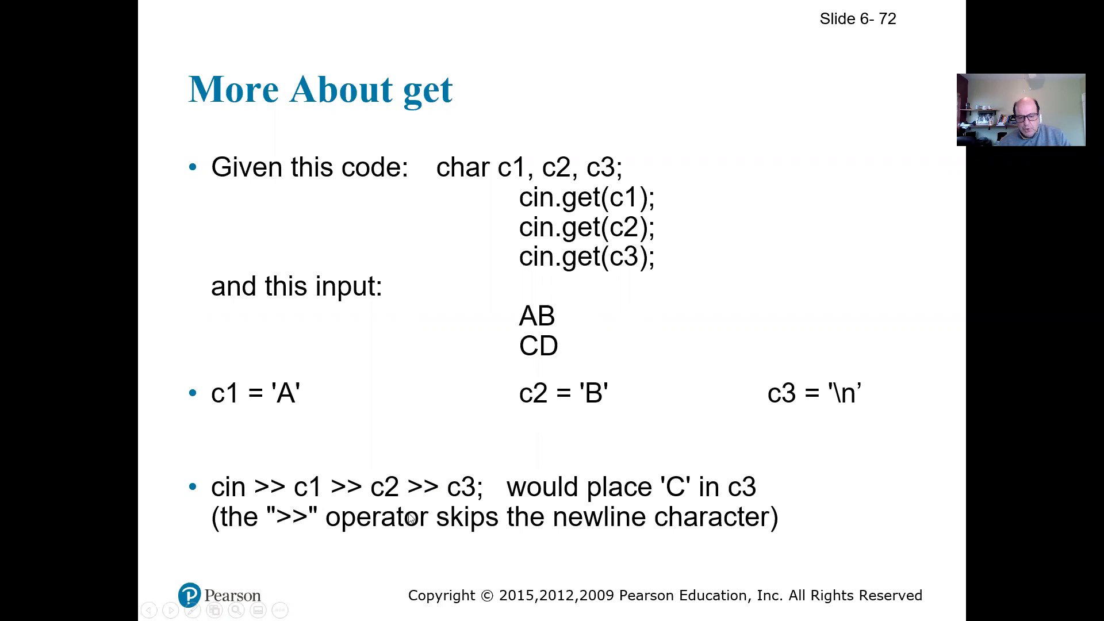
mouse_move(590, 315)
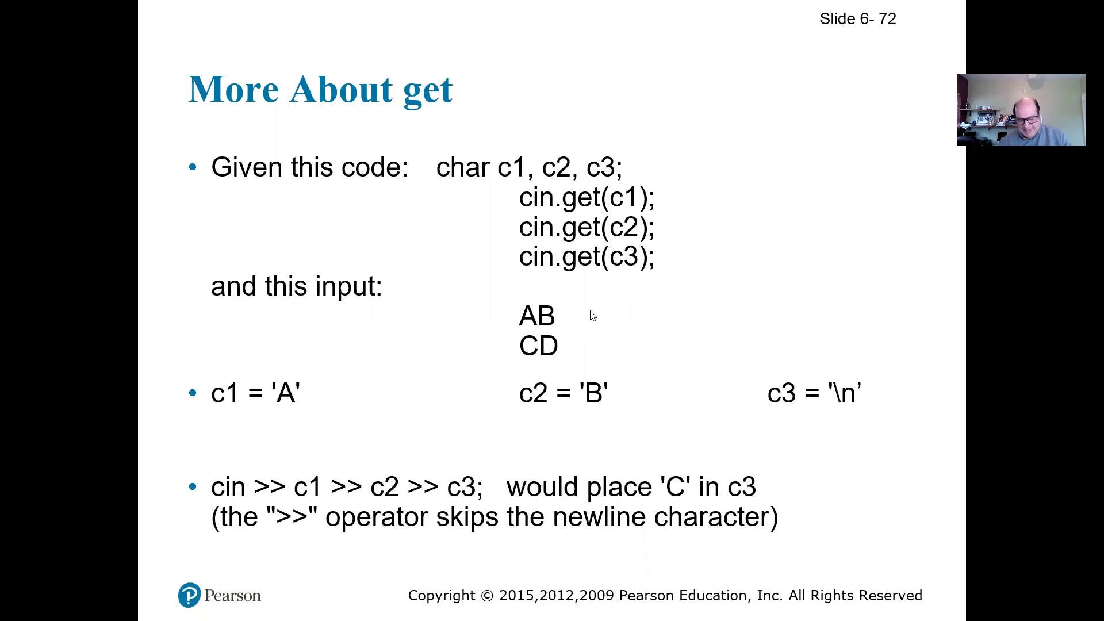